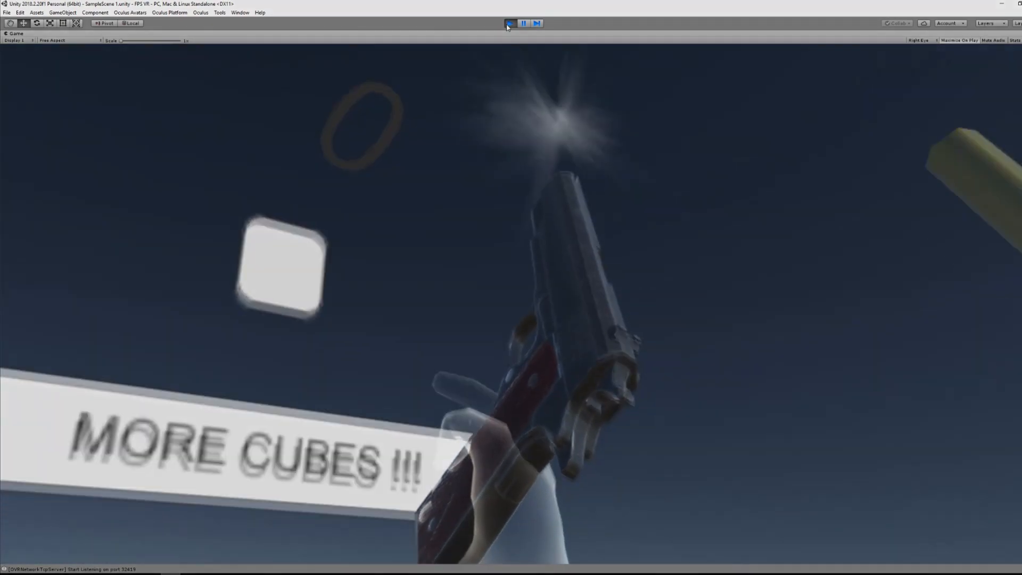
# Step: Stop the handgun-shooting demo to return to editing the scene
pyautogui.click(511, 23)
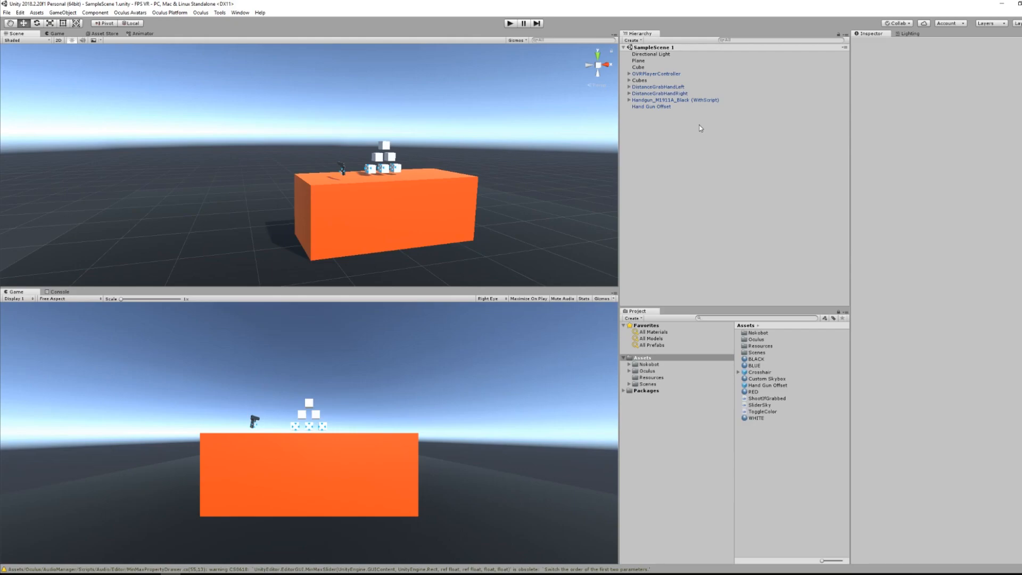
pyautogui.moveTo(665, 142)
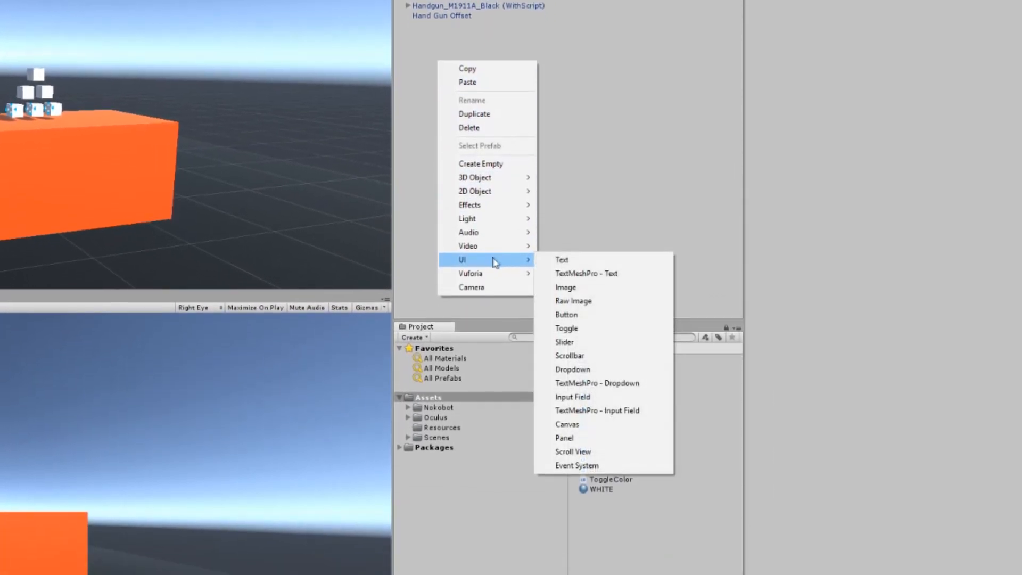
# Step: Create a UI Canvas with its EventSystem, then inspect both new objects
pyautogui.click(566, 424)
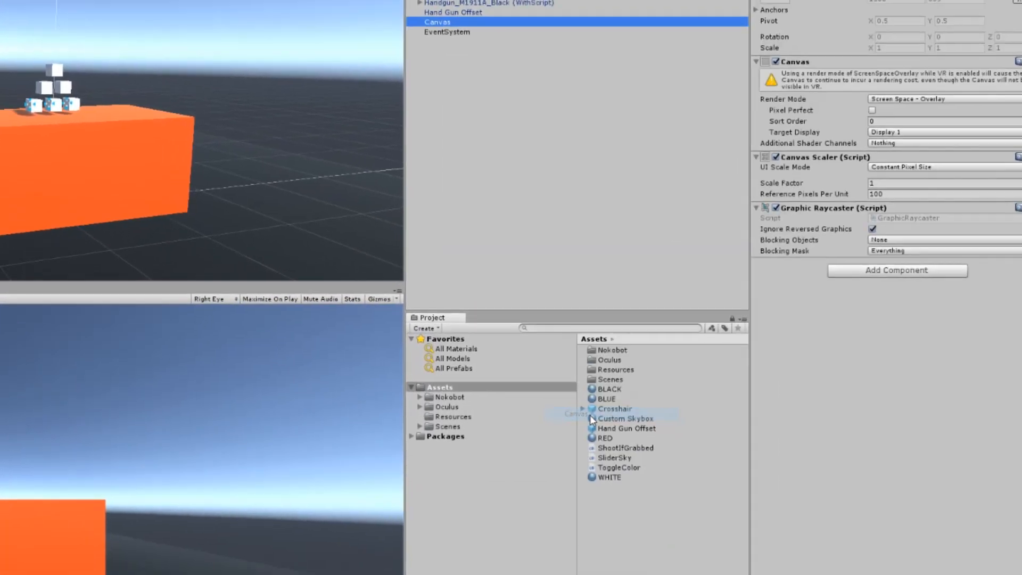
pyautogui.click(646, 120)
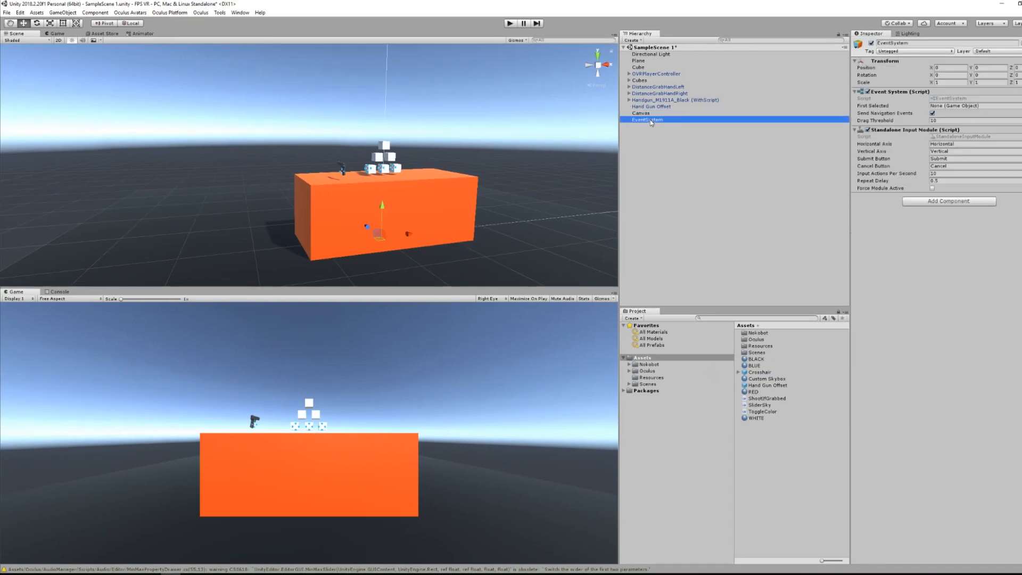
pyautogui.click(641, 113)
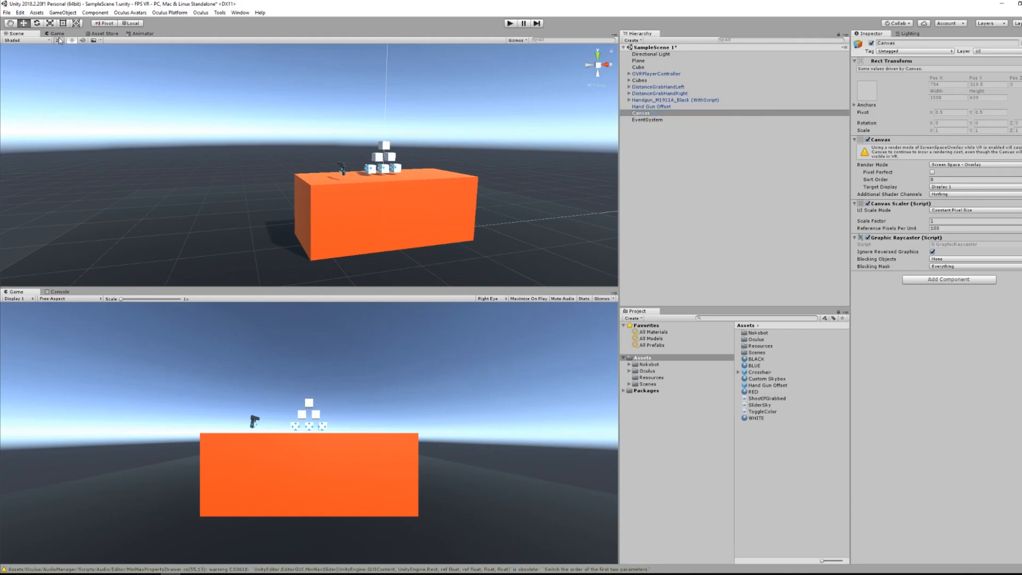
pyautogui.click(58, 40)
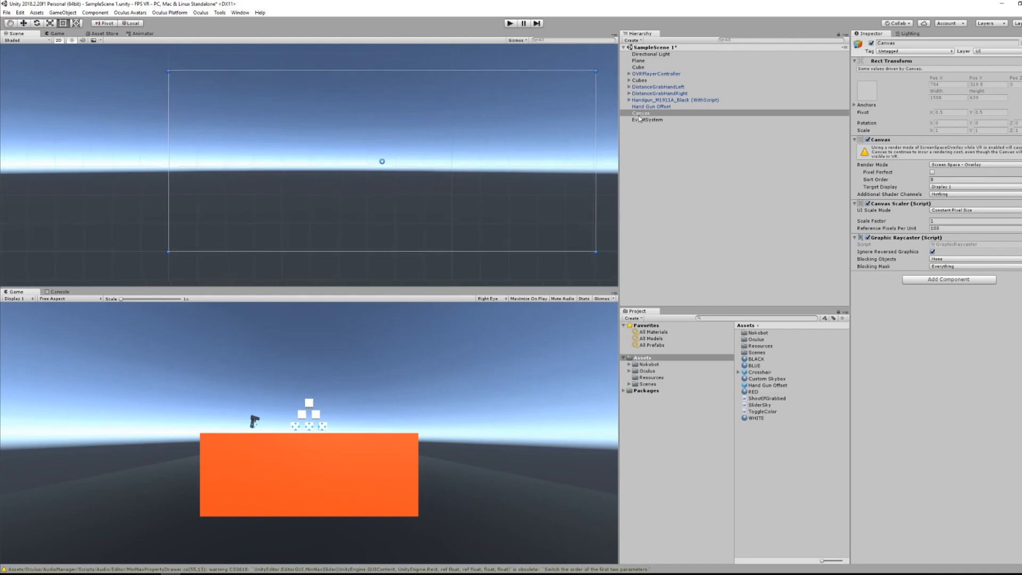
# Step: Add a stretch-anchored Text under Canvas reading 'Not VR Friendly Text'
pyautogui.rightClick(641, 113)
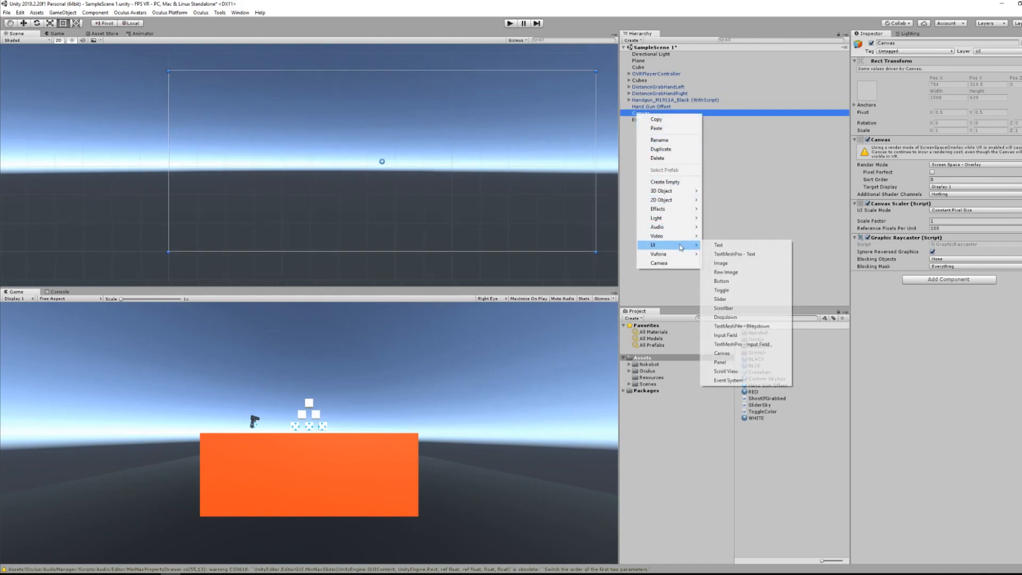
pyautogui.moveTo(721, 244)
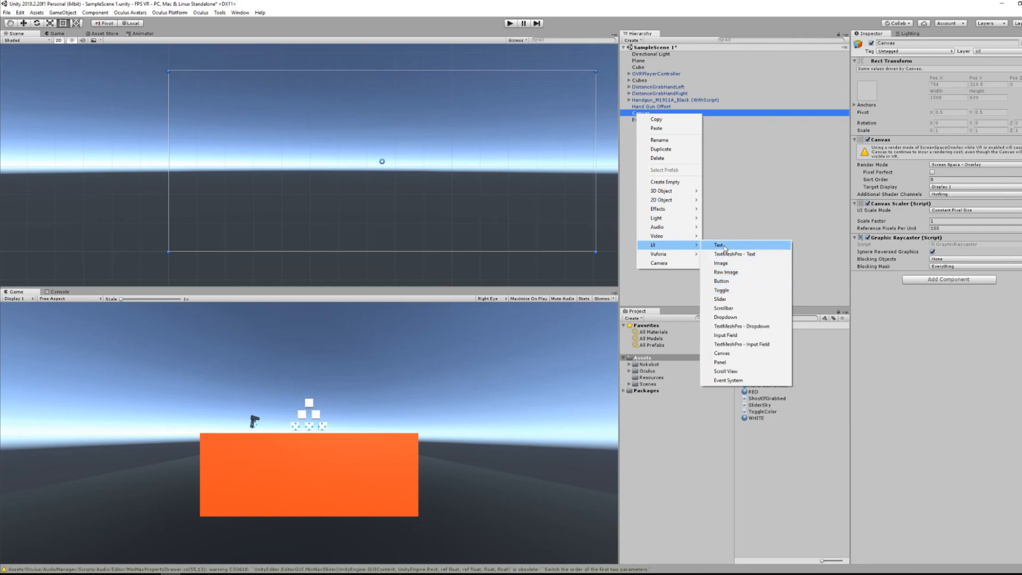
pyautogui.click(721, 245)
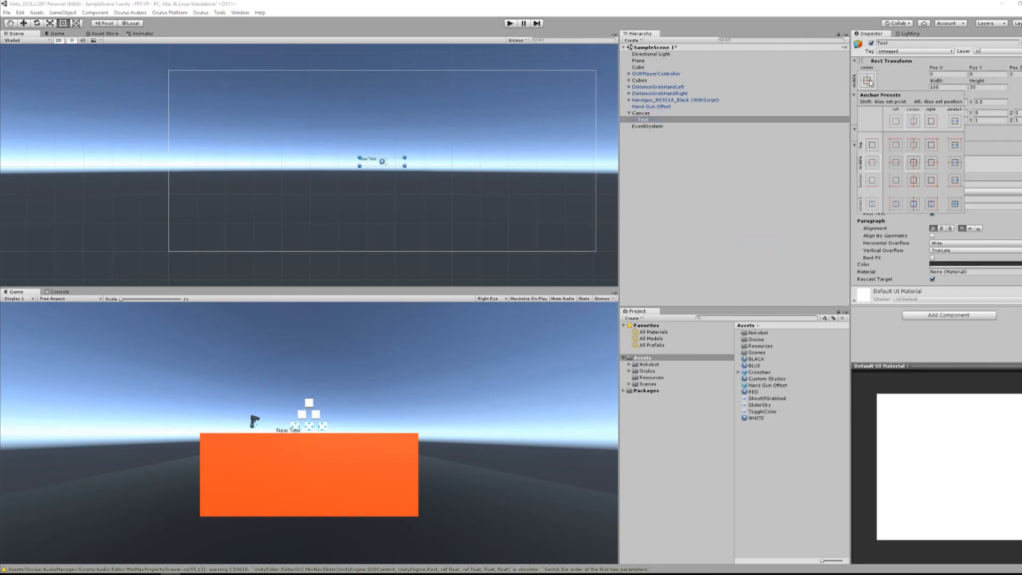
pyautogui.click(954, 203)
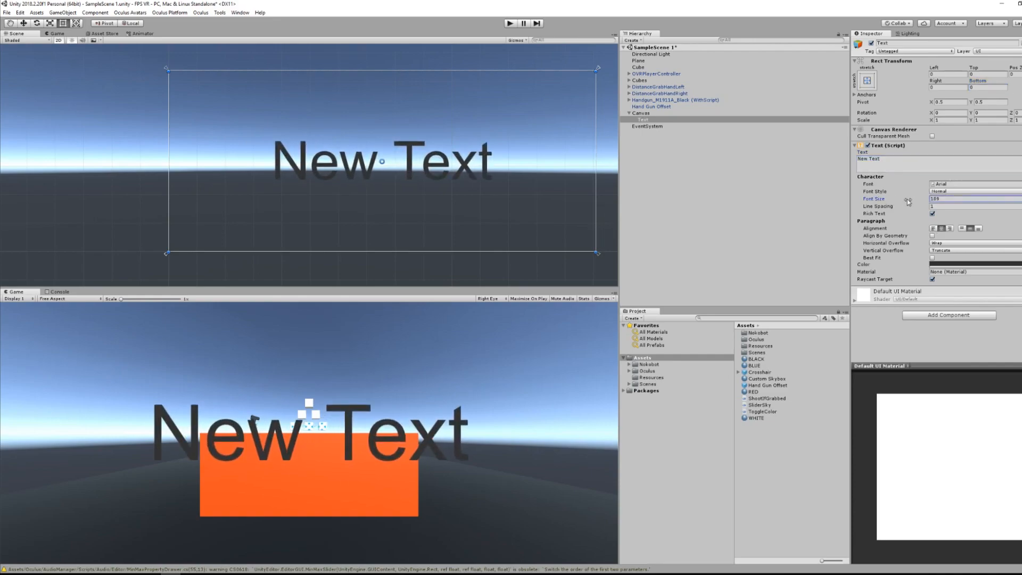
pyautogui.write('N')
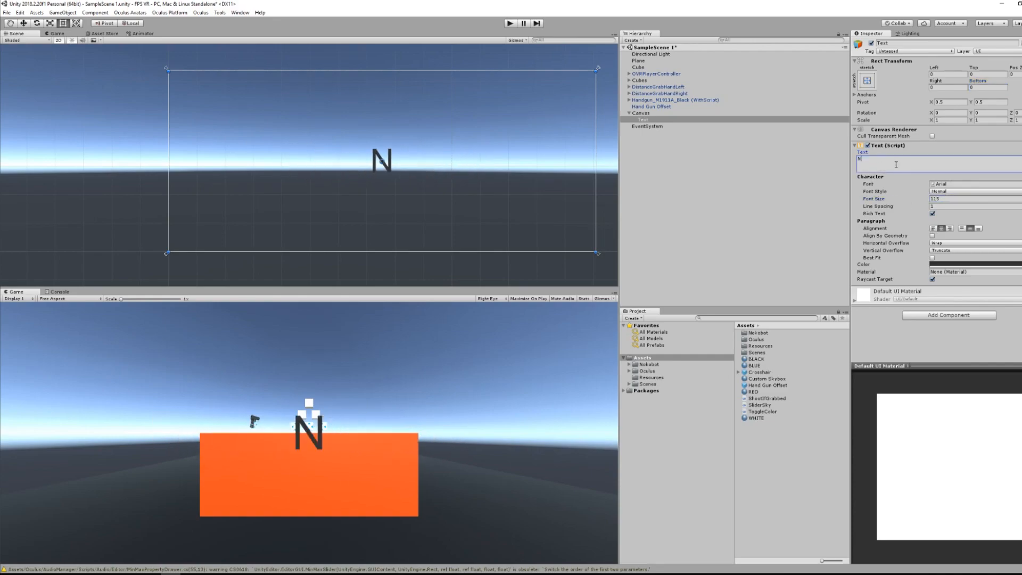
pyautogui.write('Not VR Frie')
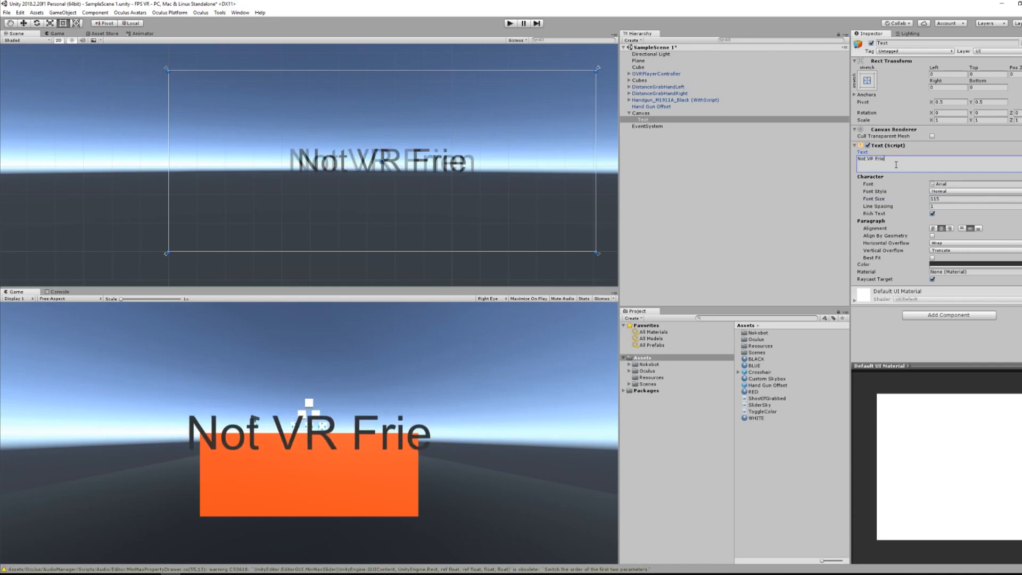
pyautogui.write('ndly Tex')
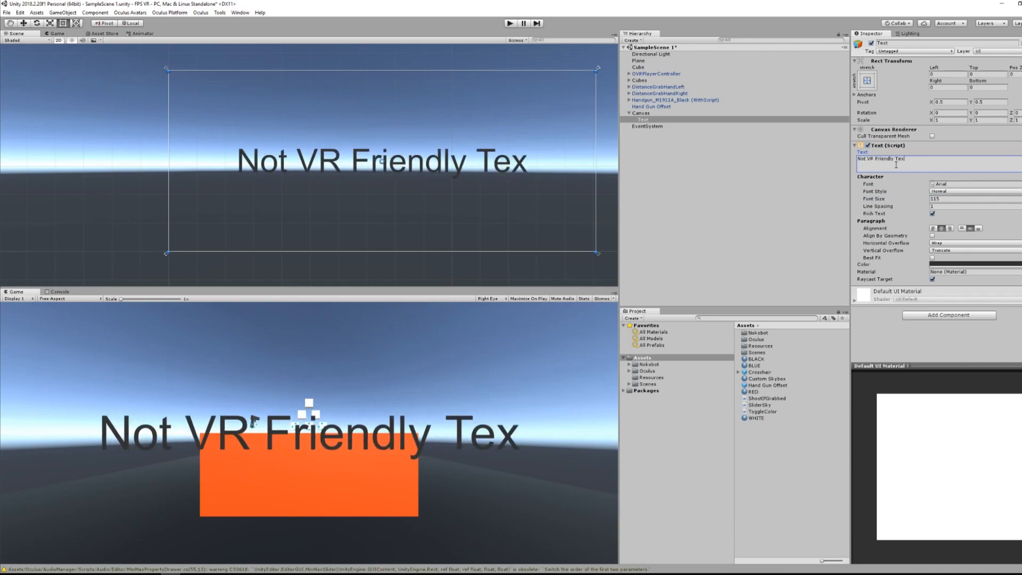
pyautogui.click(510, 23)
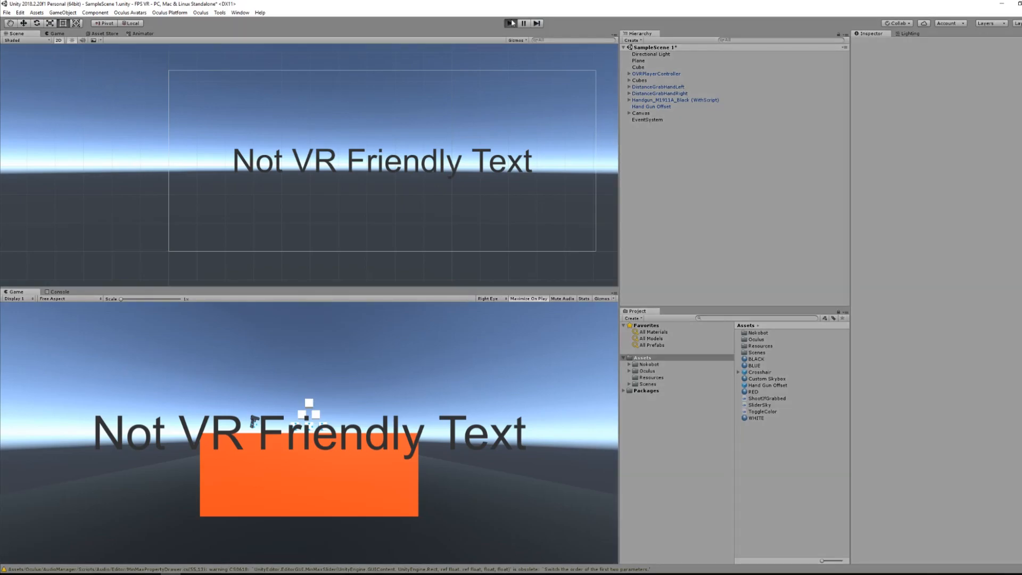
# Step: Play-test the overlay text, then set Canvas Render Mode to Screen Space - Camera
pyautogui.click(511, 23)
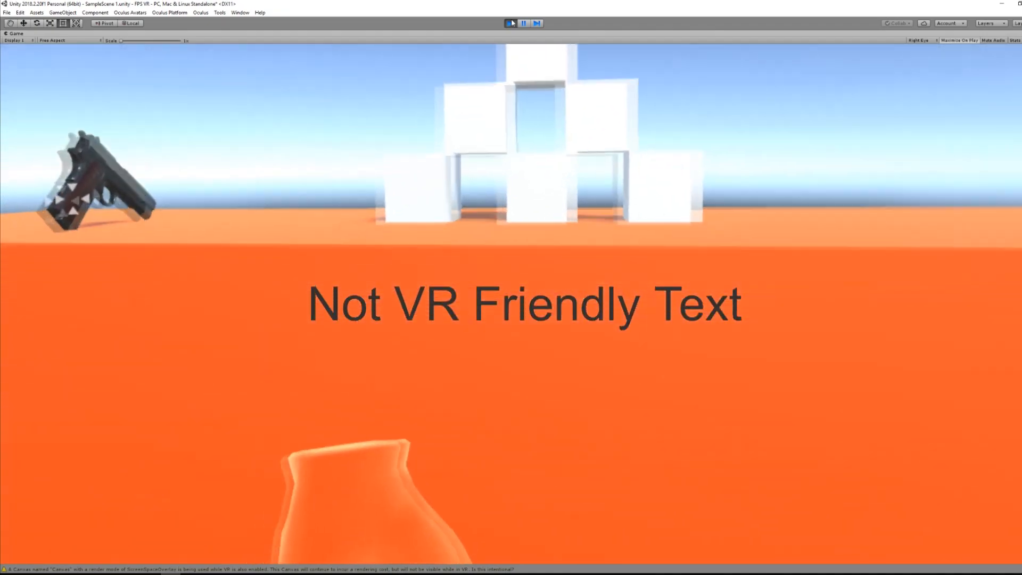
pyautogui.click(511, 23)
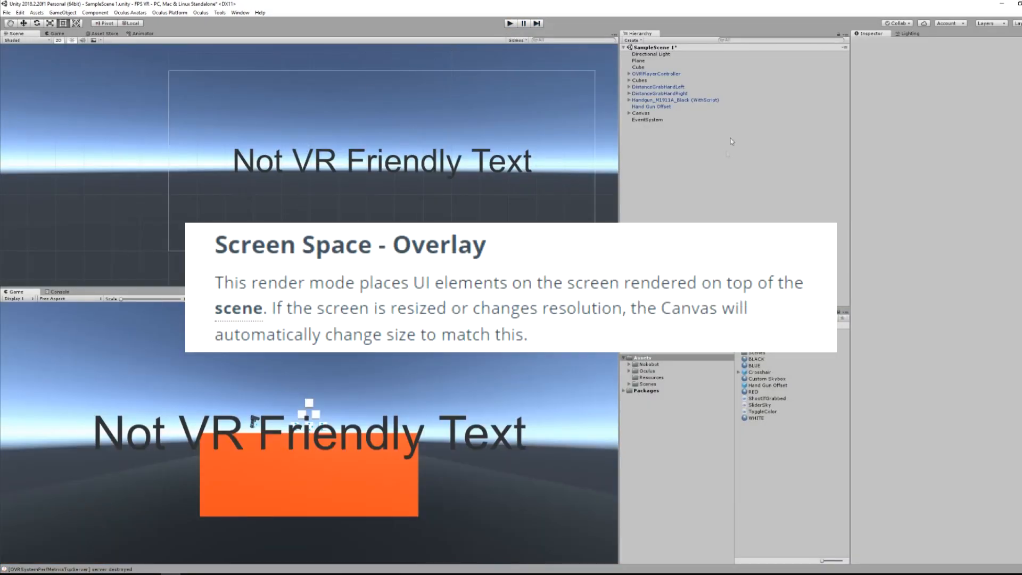
pyautogui.click(641, 113)
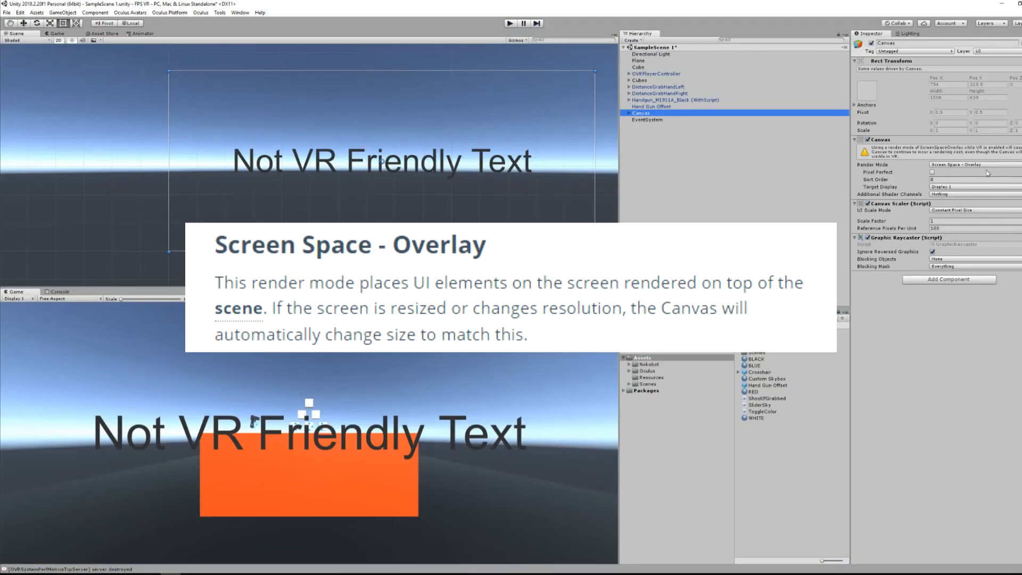
pyautogui.click(970, 165)
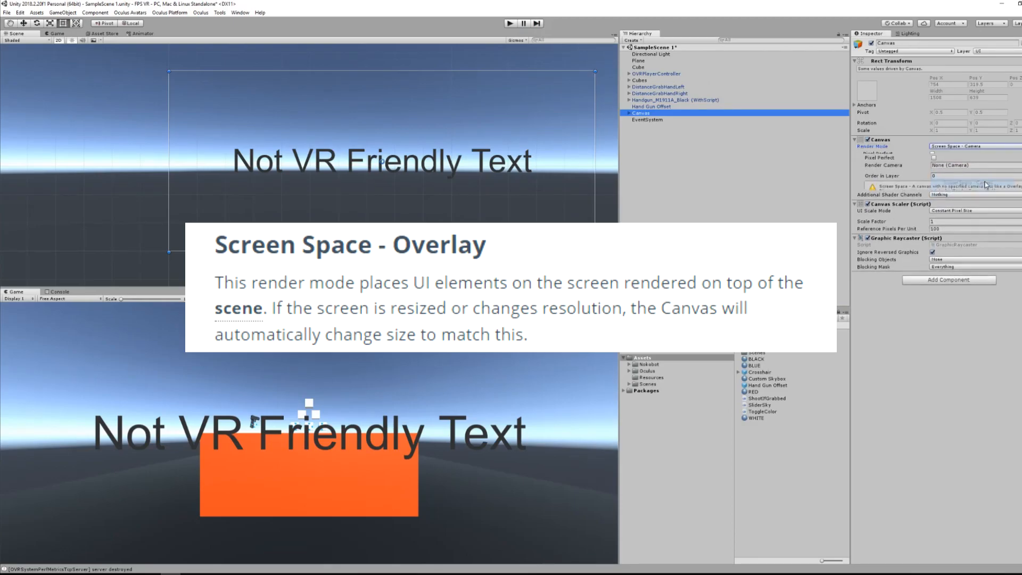
pyautogui.click(628, 74)
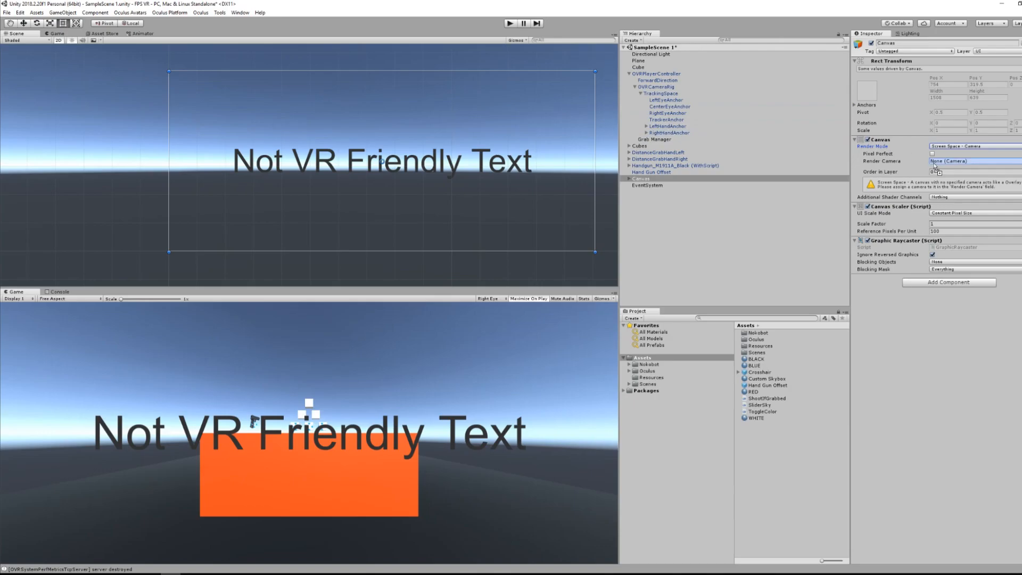
# Step: Play-test the camera-space text twice, expanding the Canvas between runs
pyautogui.click(510, 23)
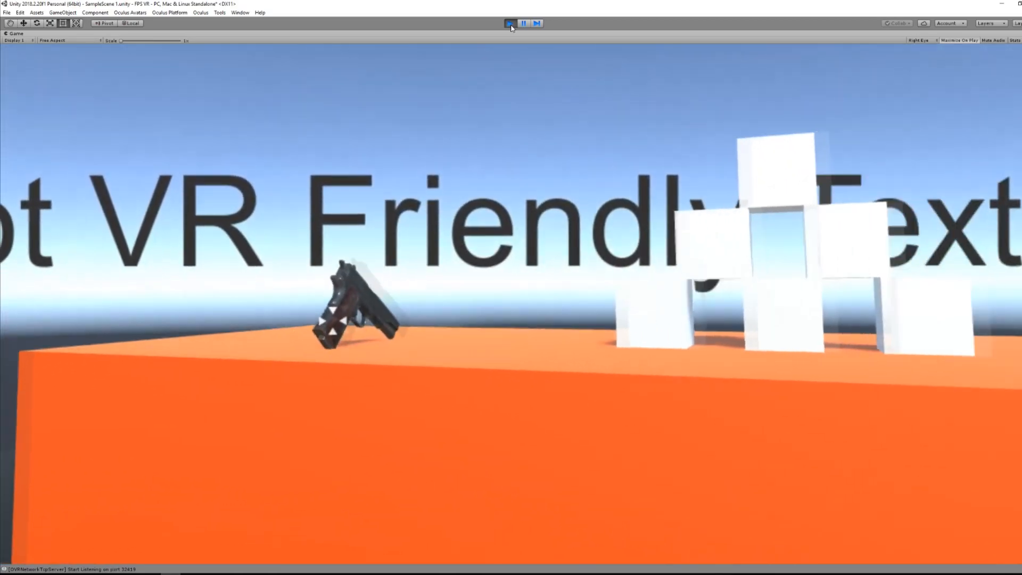
pyautogui.click(510, 23)
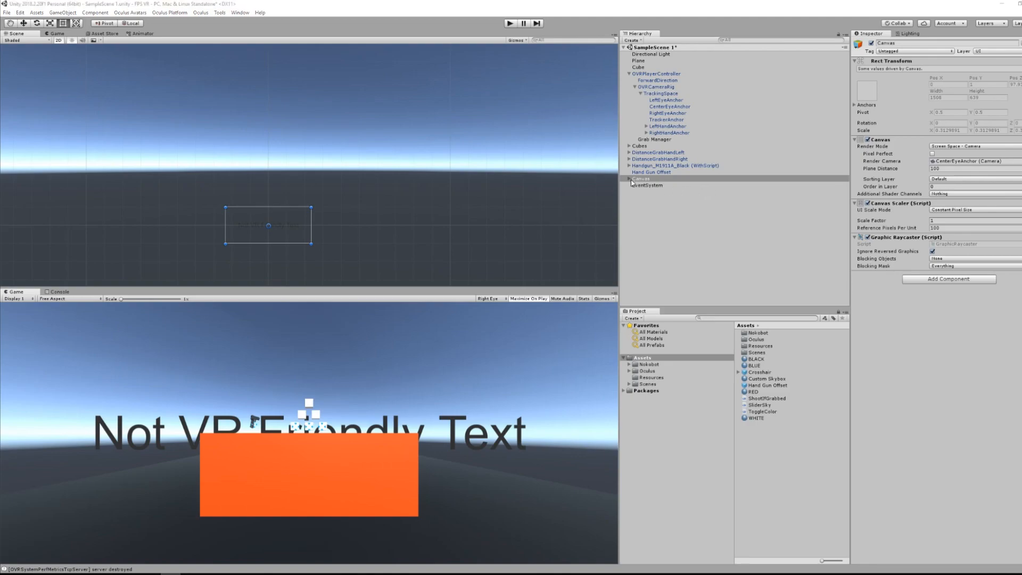
pyautogui.click(642, 186)
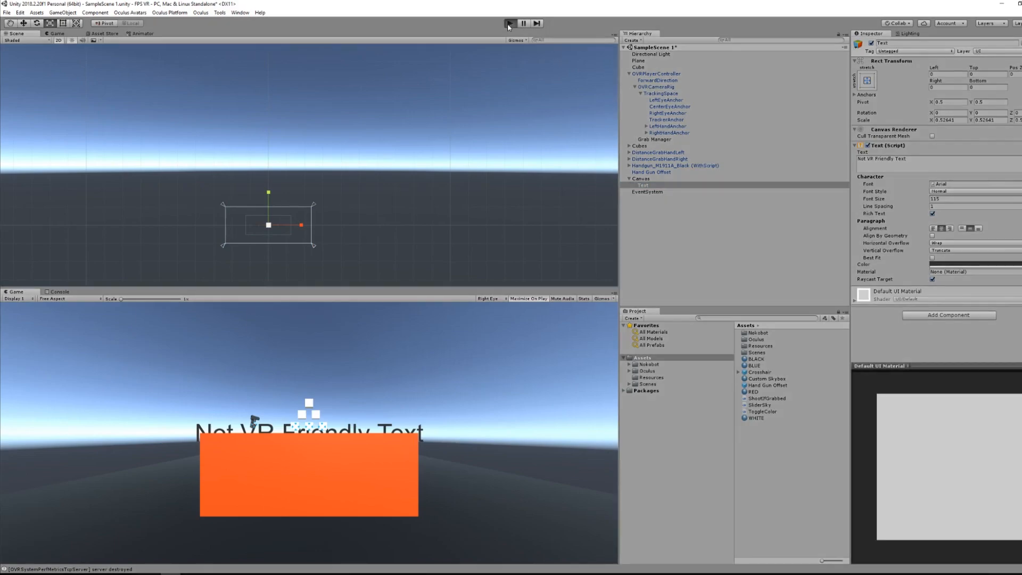
pyautogui.click(509, 23)
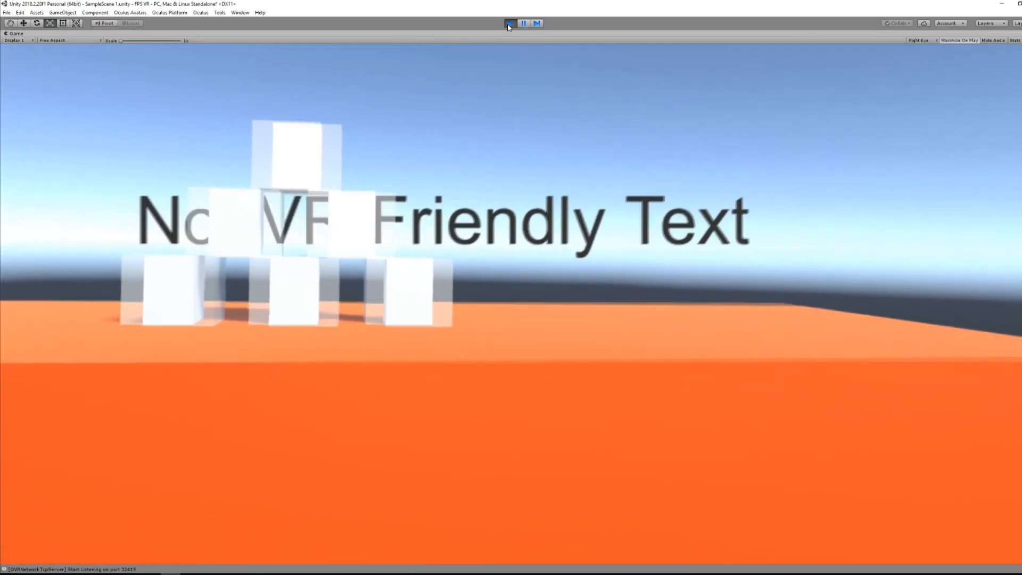
pyautogui.click(511, 23)
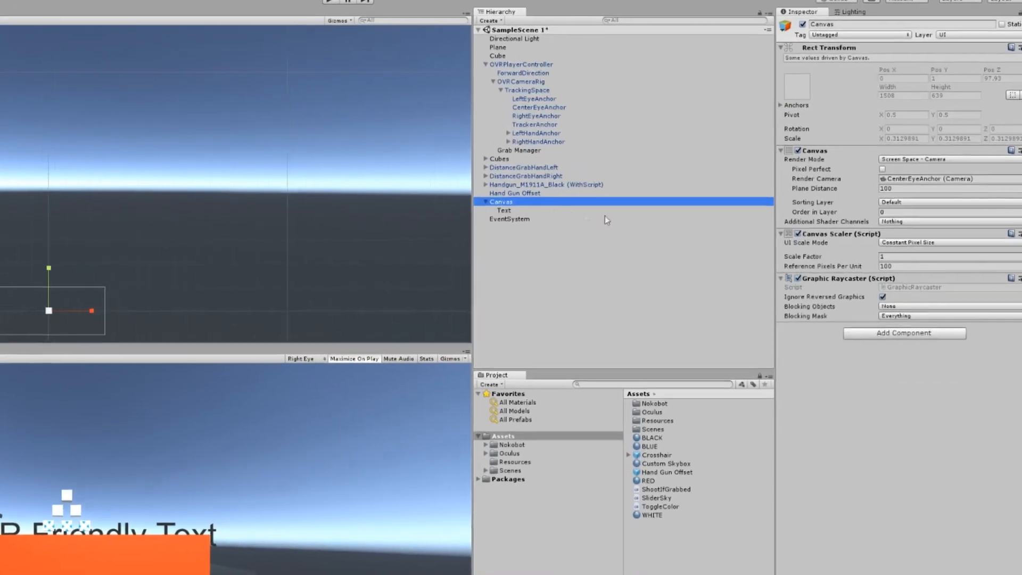
# Step: Switch Canvas Render Mode to World Space and set its scale to 0.001
pyautogui.click(945, 159)
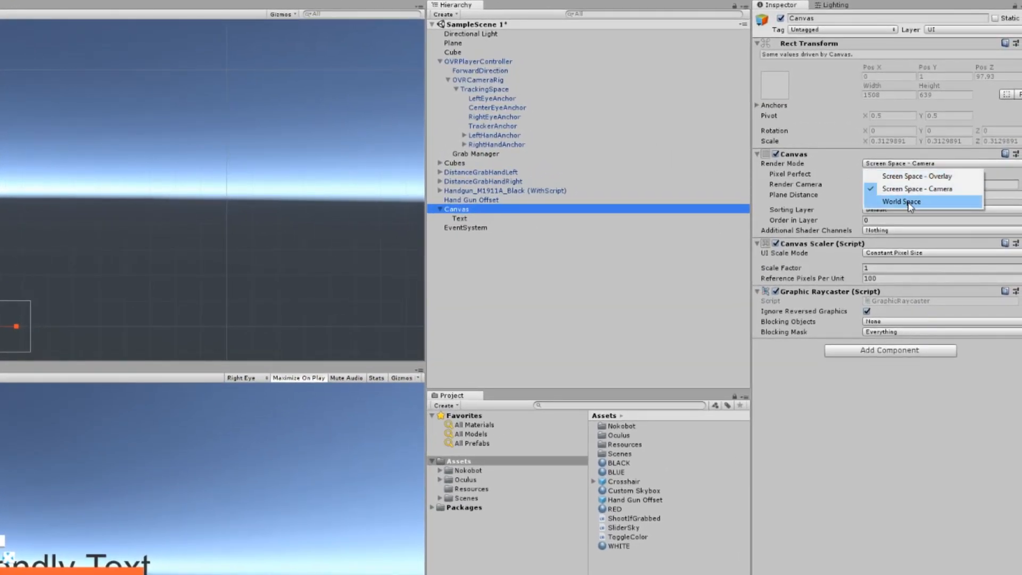
pyautogui.click(901, 201)
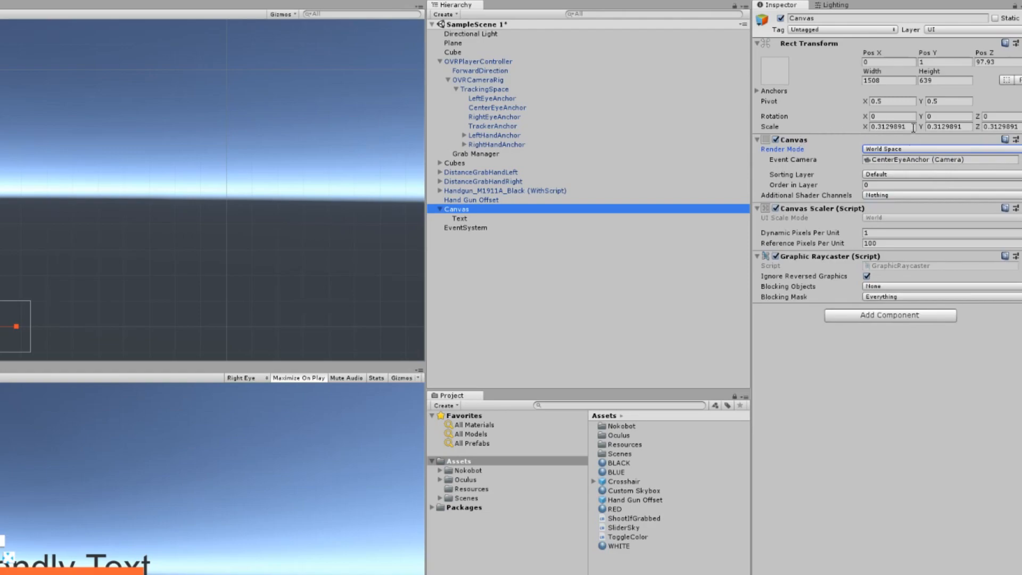
pyautogui.tripleClick(891, 127)
pyautogui.write('0.001')
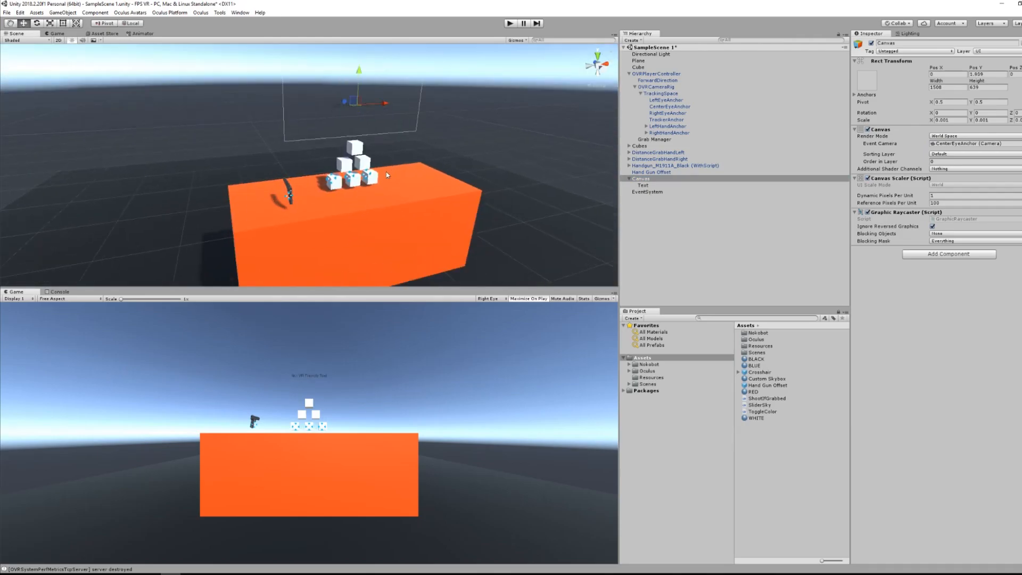
# Step: Relabel the Text 'VR Friendly Text !!!' and play-test the world-space label
pyautogui.click(644, 185)
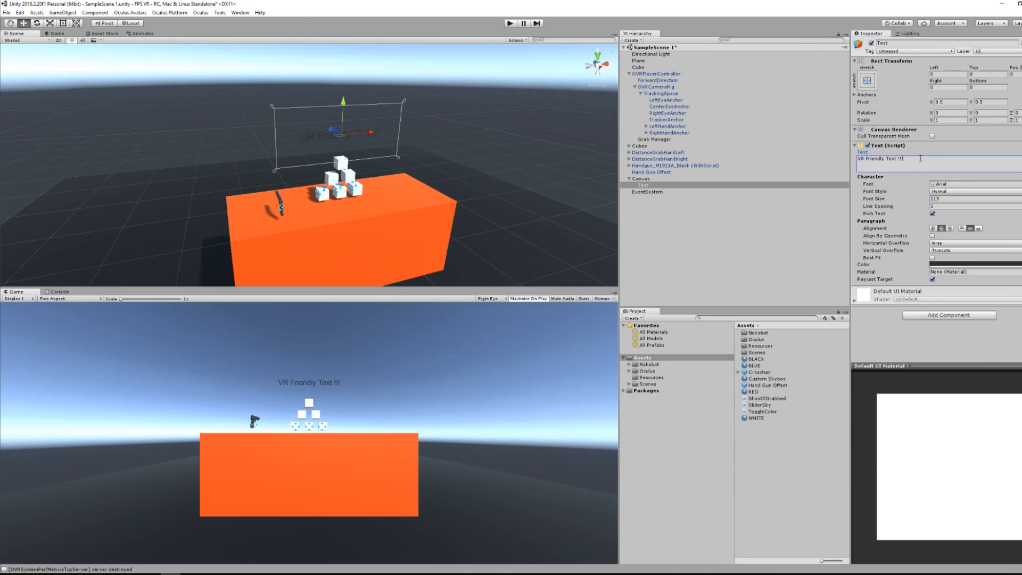
pyautogui.click(511, 23)
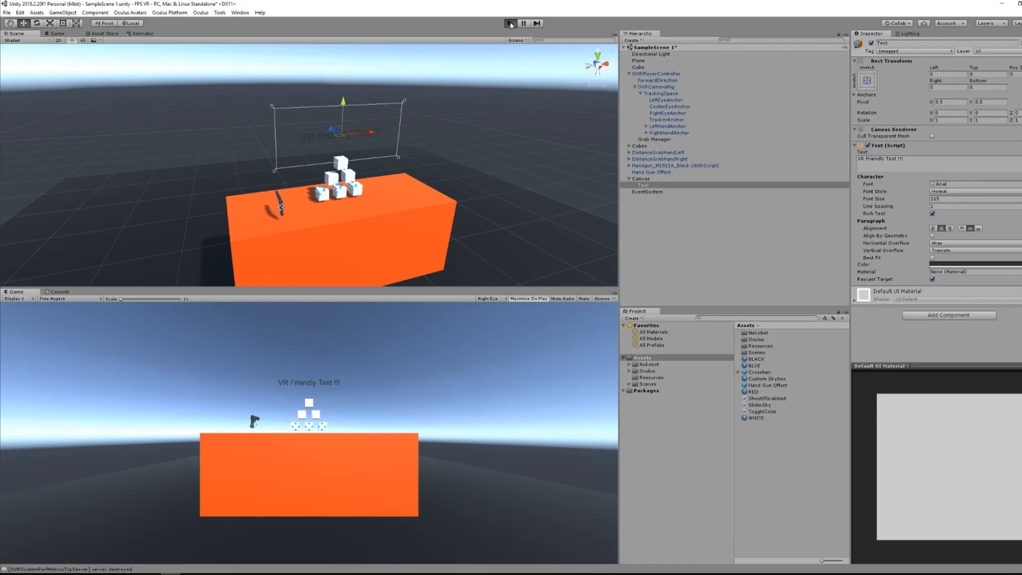
pyautogui.click(510, 23)
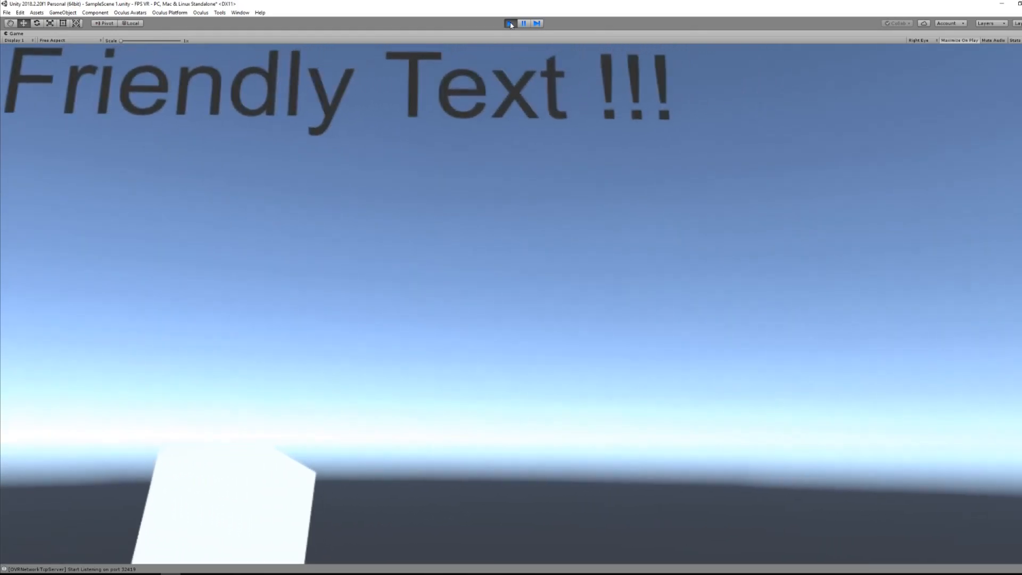
# Step: Exit Play mode and select the Canvas to move the BULLET label beside the handgun
pyautogui.click(511, 23)
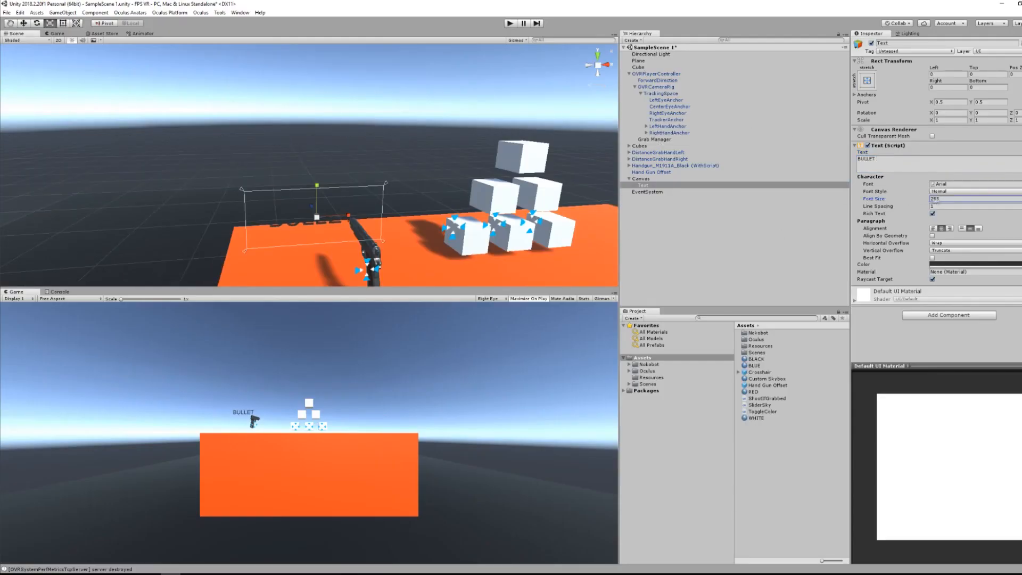
pyautogui.click(643, 178)
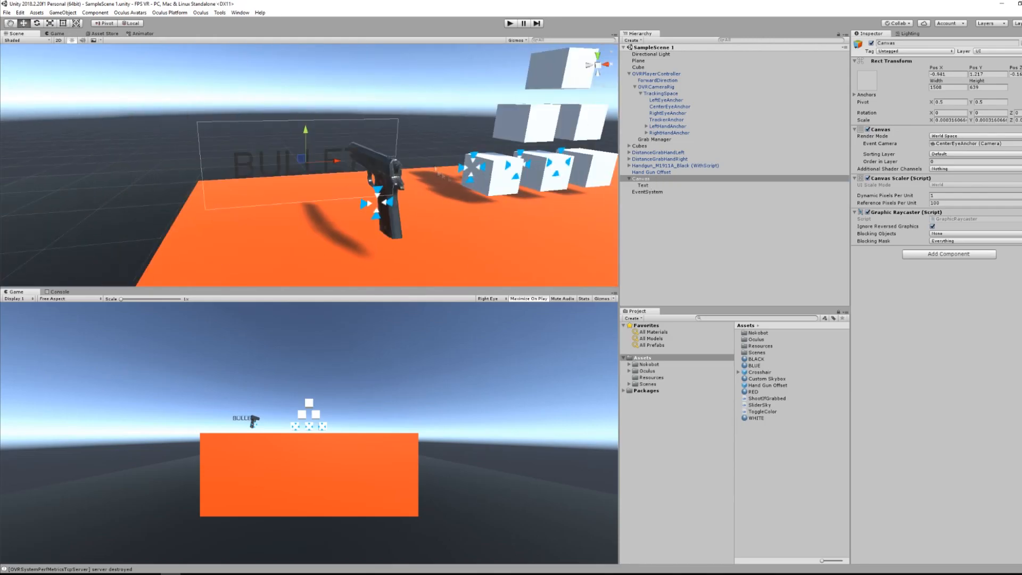
pyautogui.click(676, 165)
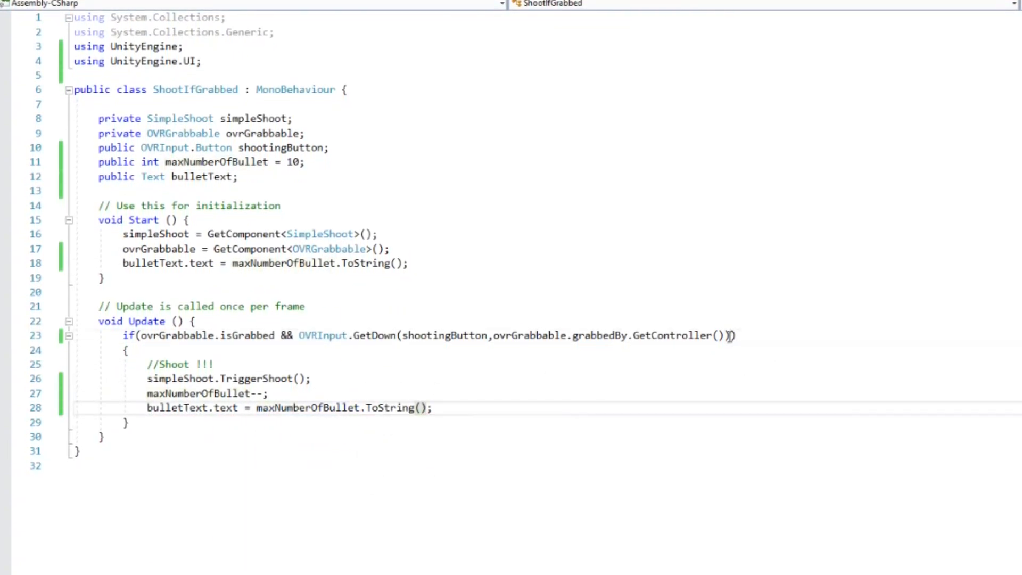
# Step: Append '&& maxNumberOfBullet > 0' to the Update if condition in ShootIfGrabbed.cs
pyautogui.write('&& maxNumberOfBullet > 0')
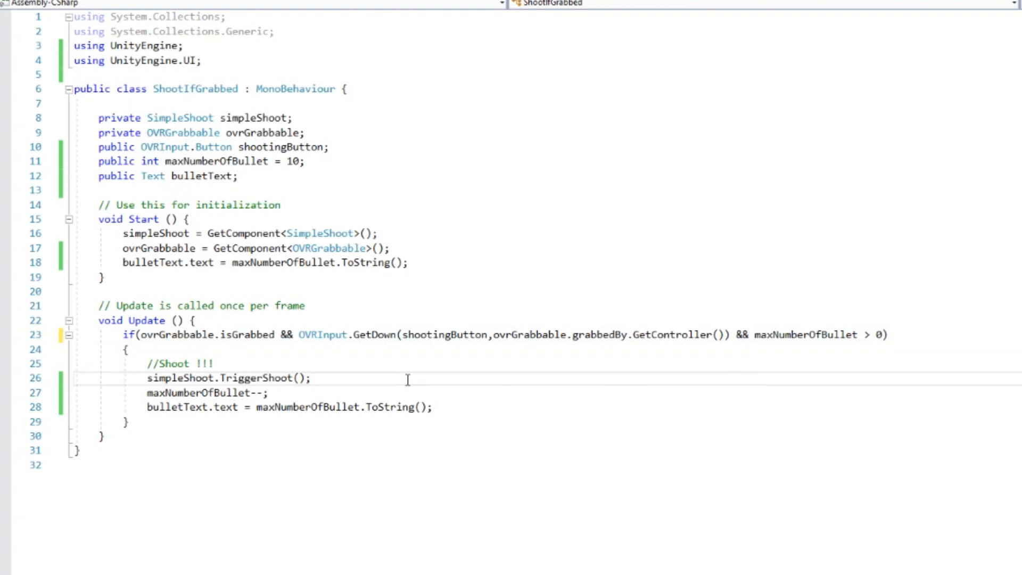
pyautogui.click(510, 23)
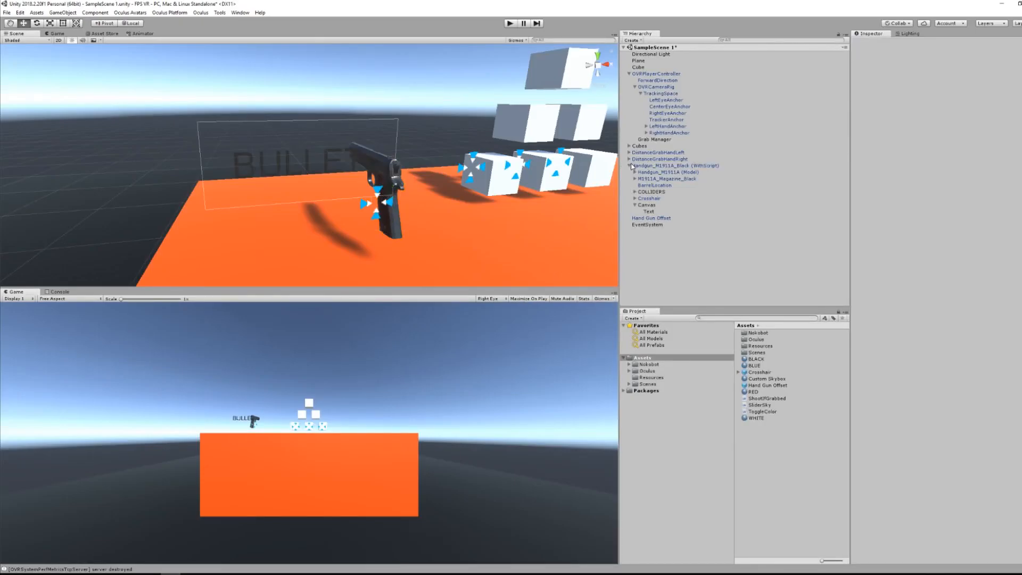
# Step: Create a second Canvas and add a UI Button to it
pyautogui.rightClick(674, 165)
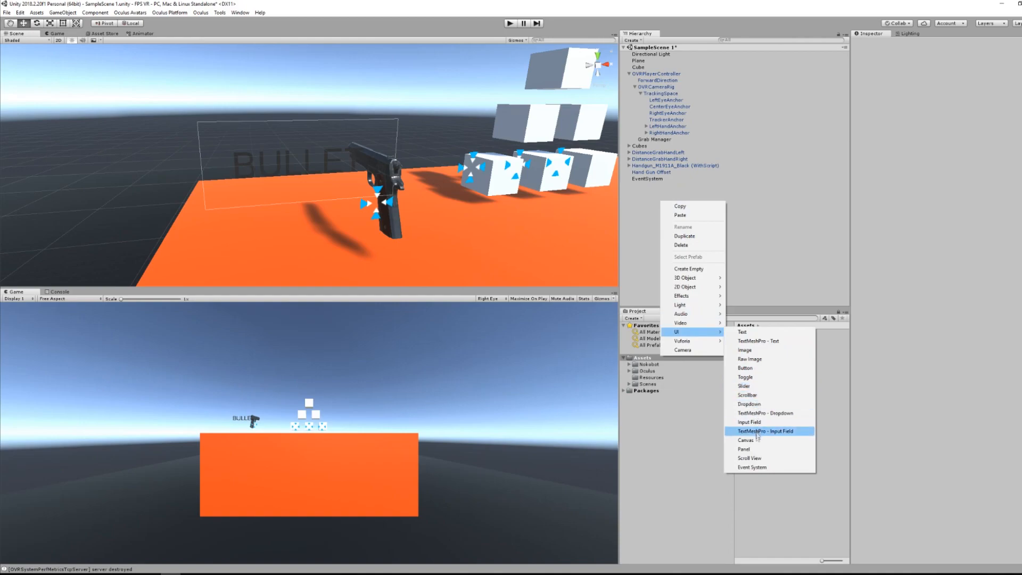
pyautogui.click(744, 439)
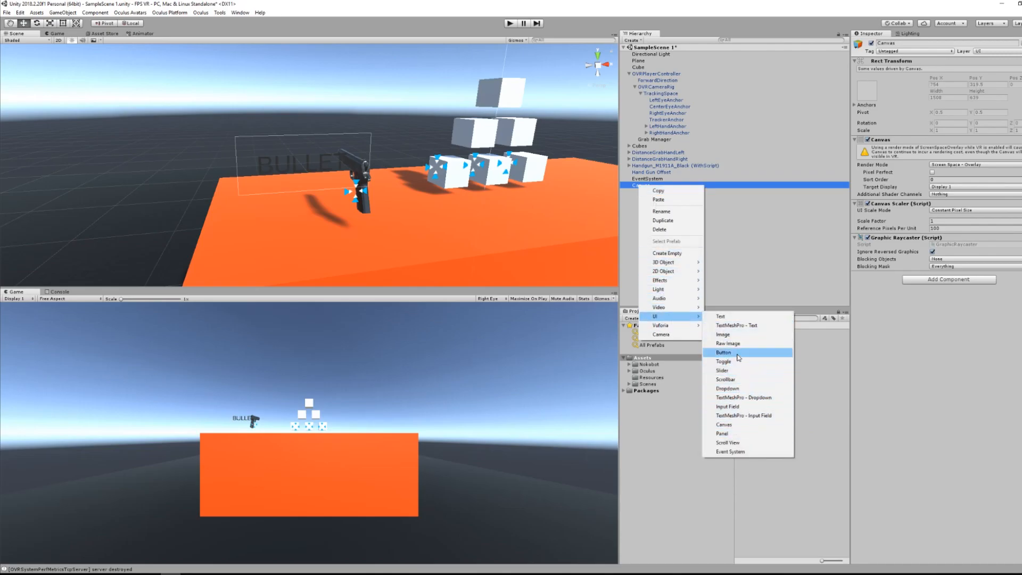
pyautogui.click(723, 352)
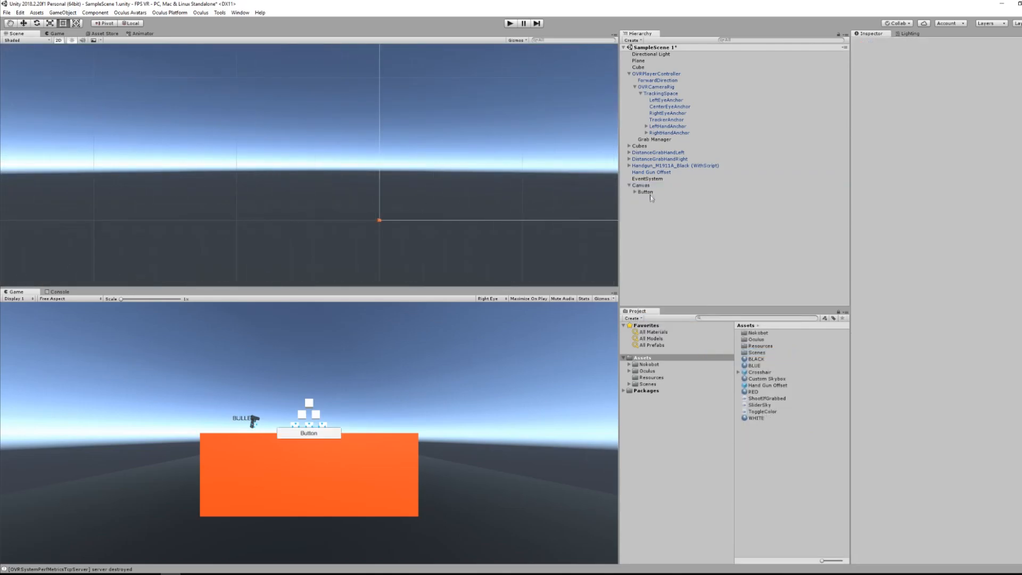
# Step: Select the Button and play-test the scene, seeing it as a flat overlay
pyautogui.click(645, 191)
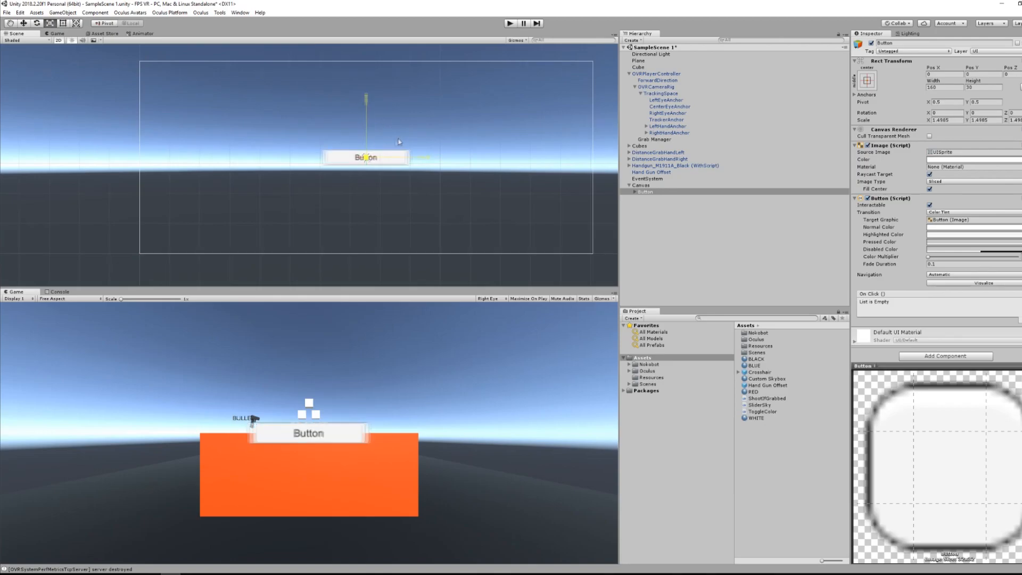
pyautogui.click(510, 23)
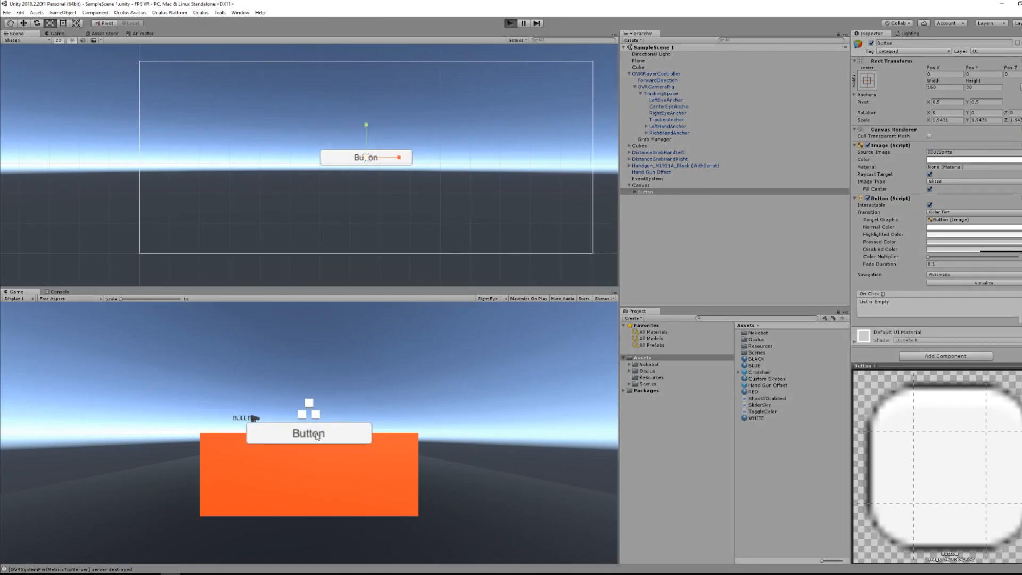
pyautogui.click(511, 23)
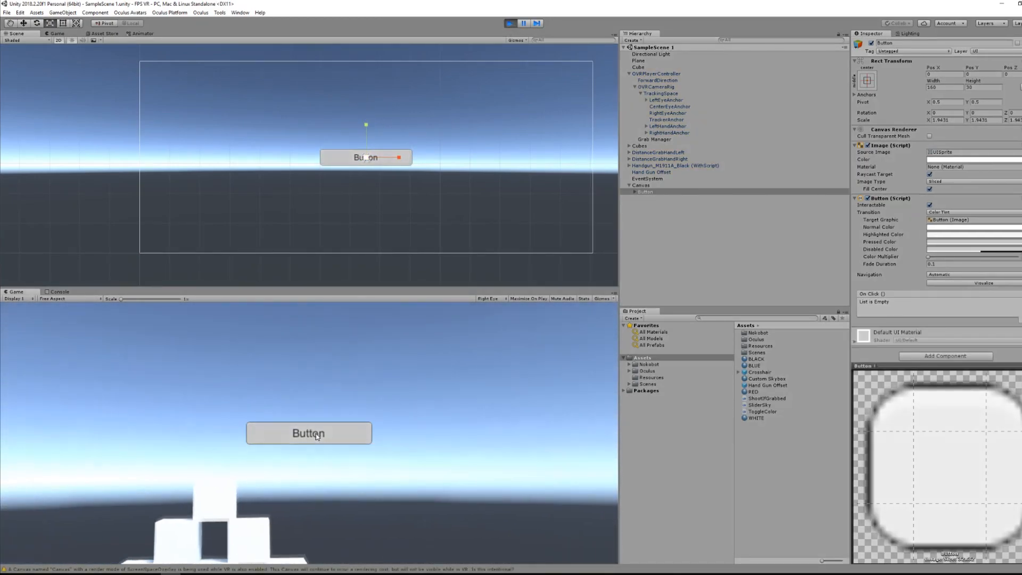
pyautogui.click(511, 23)
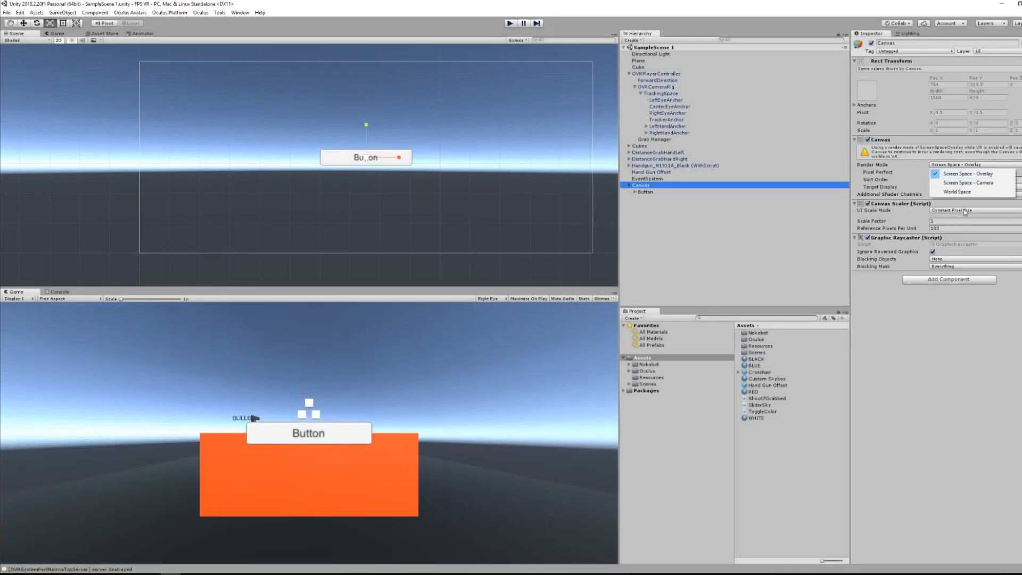
# Step: Set the canvas to World Space at 0.001 scale, then select the Button's Text
pyautogui.click(956, 191)
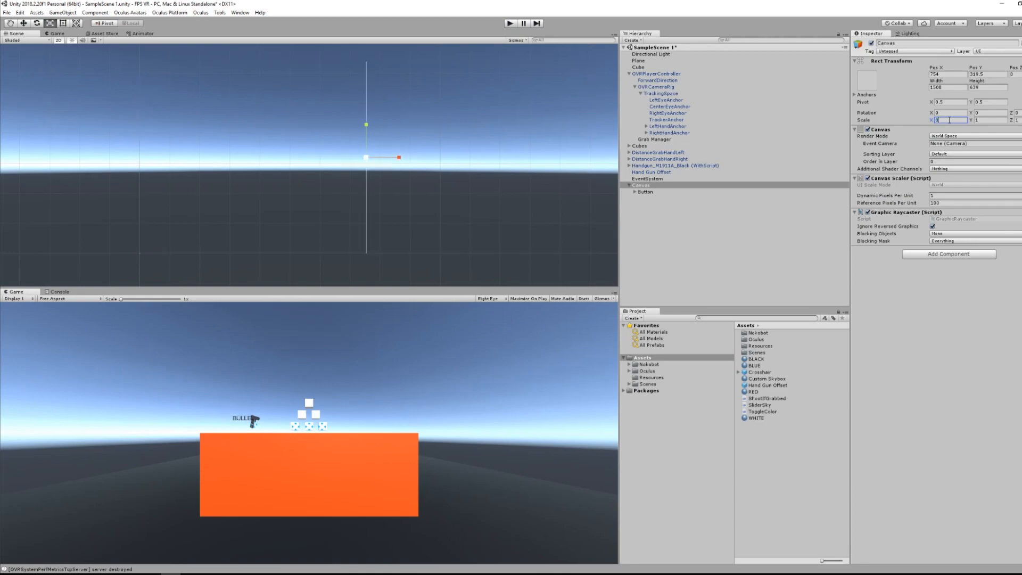
pyautogui.write('0.001')
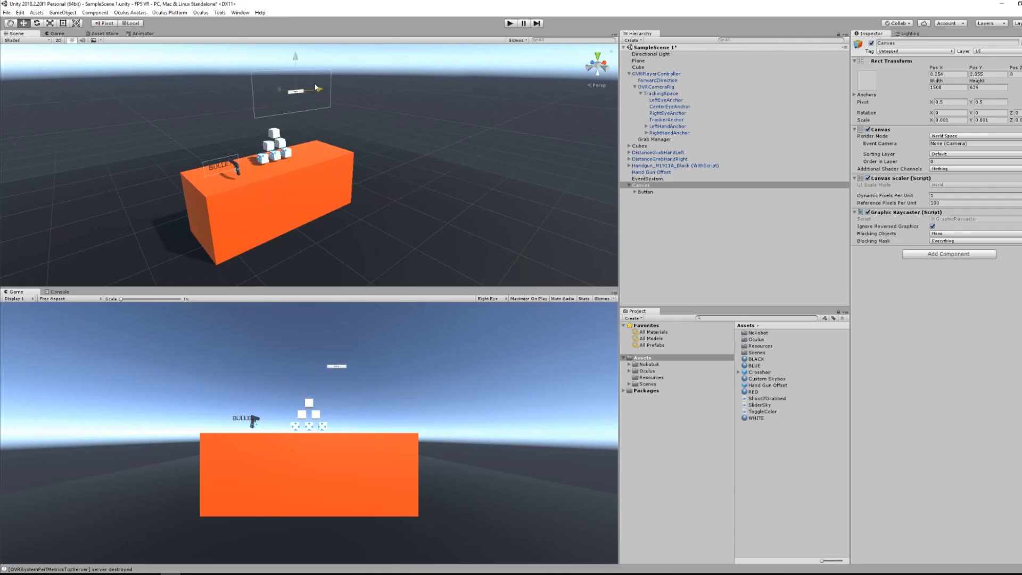
pyautogui.click(644, 192)
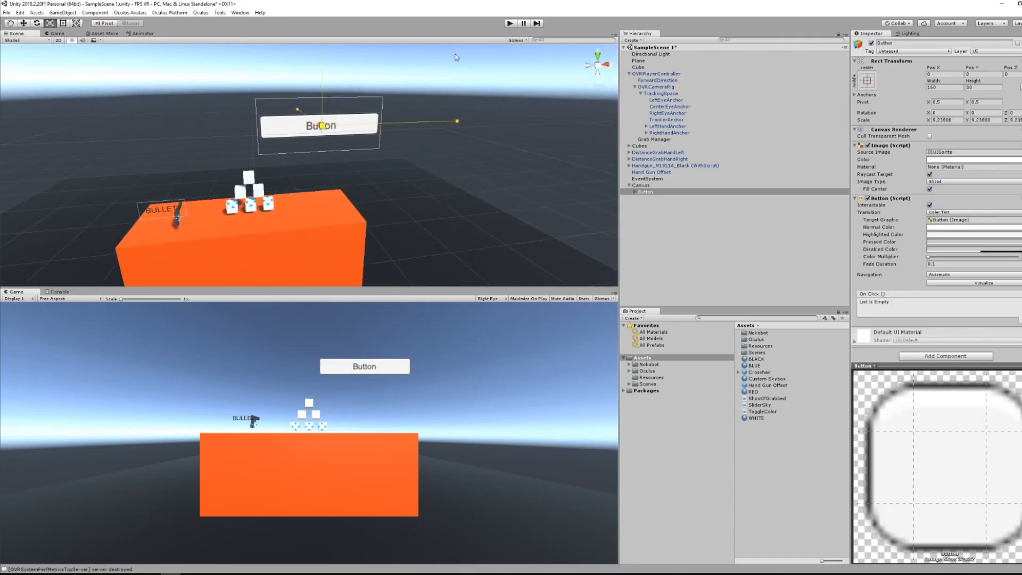
pyautogui.click(641, 185)
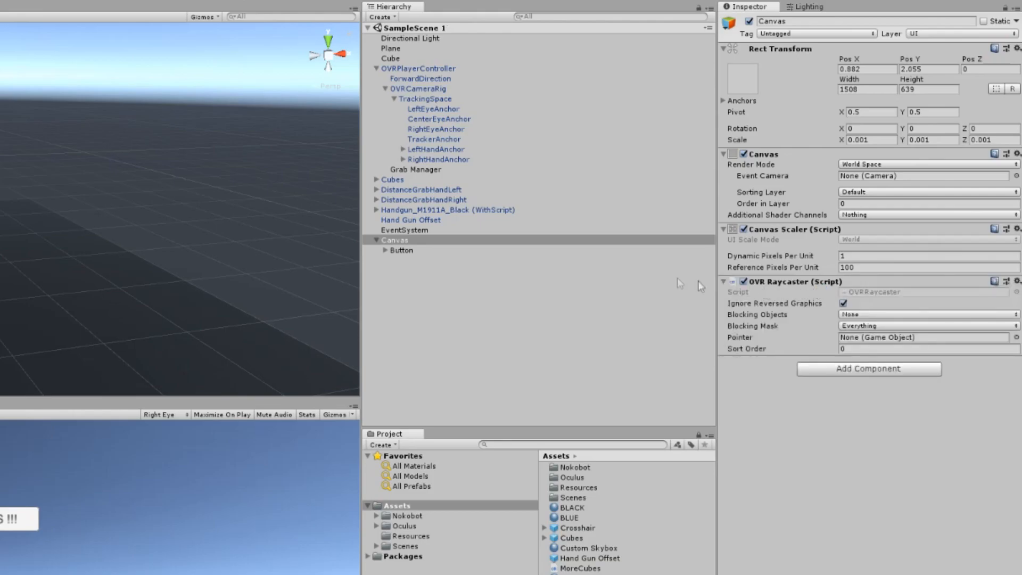
# Step: Search the project for 'UI', expand the UIHelpers prefab and inspect its EventSystem
pyautogui.click(573, 439)
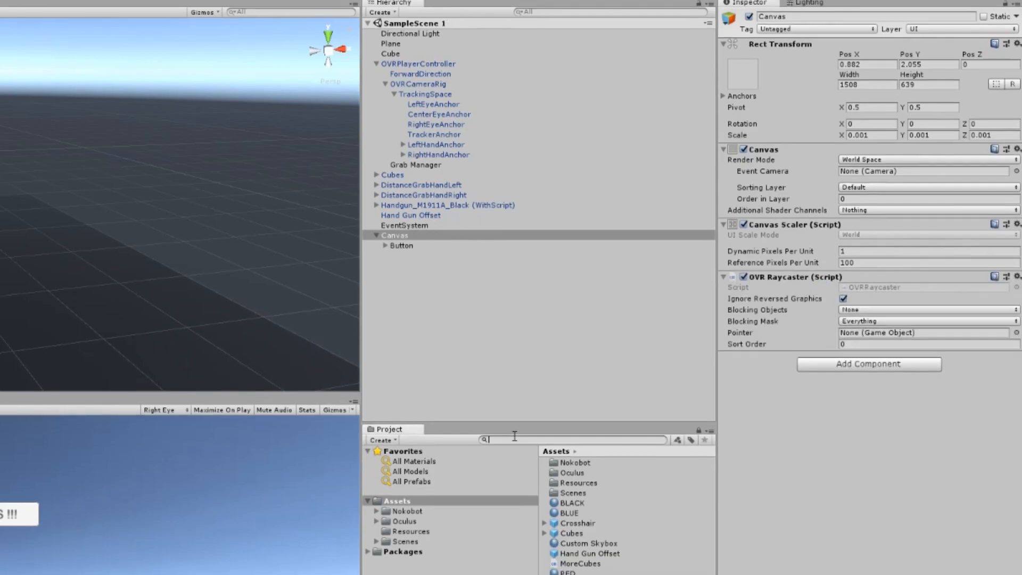
pyautogui.write('UIHelper')
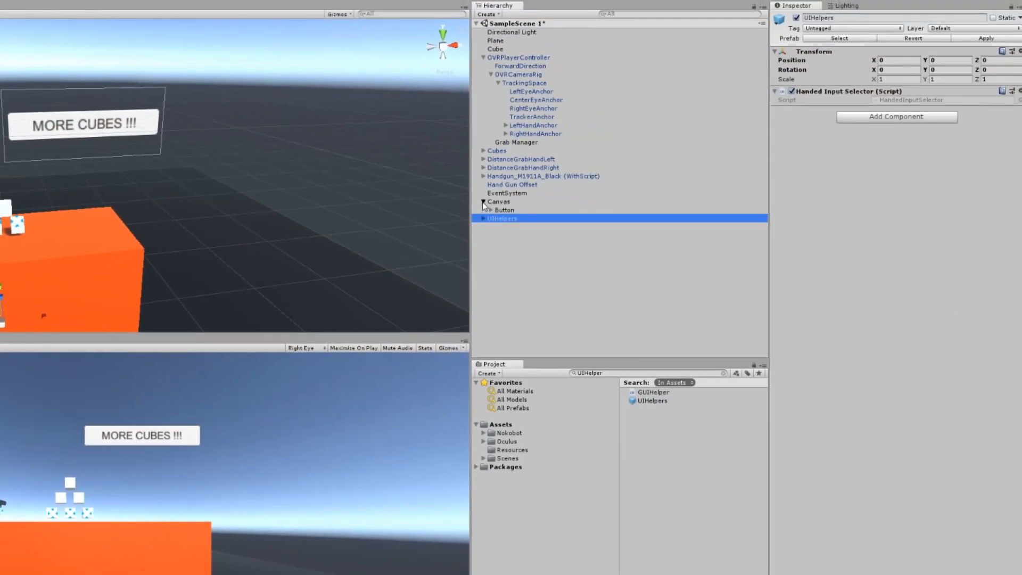
pyautogui.click(507, 193)
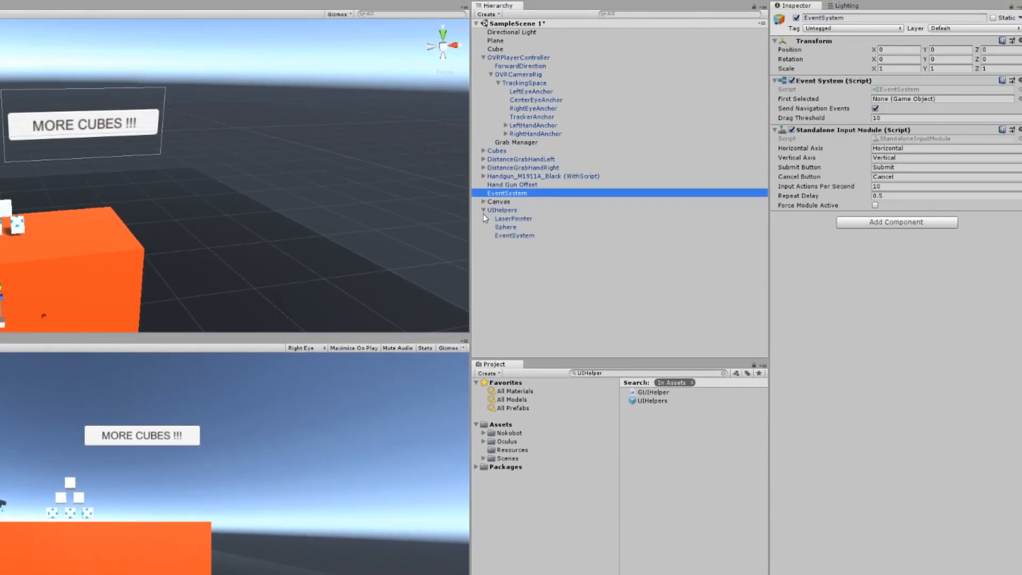
pyautogui.click(514, 236)
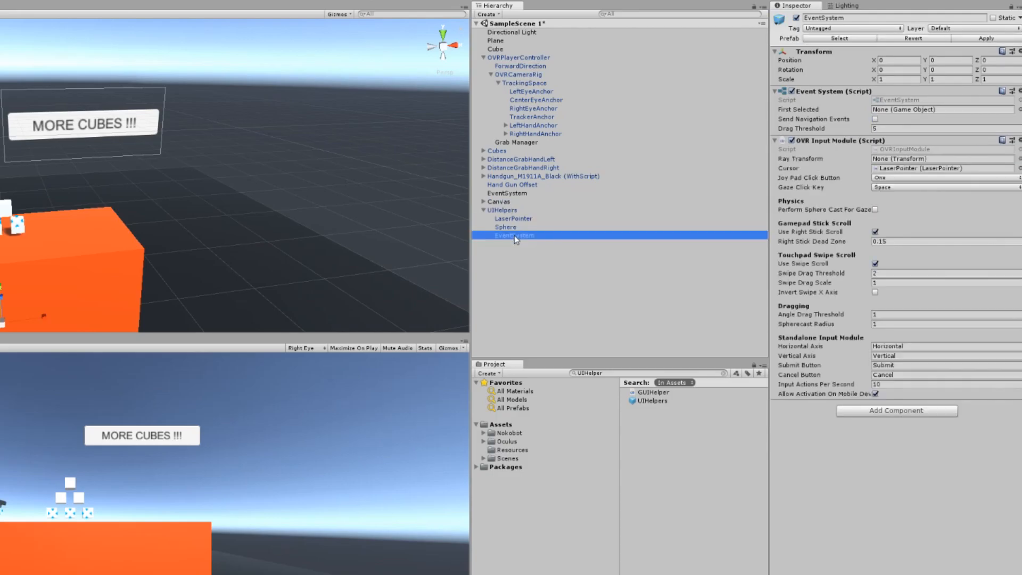
pyautogui.rightClick(514, 192)
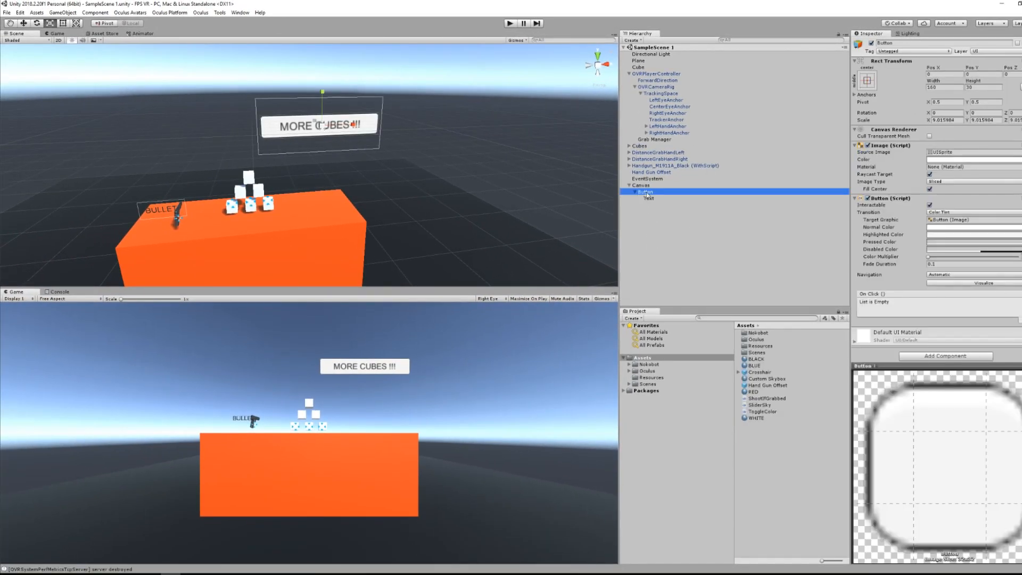
# Step: Add the MoreCubes script to Button and set its On Click to call MoreCubes
pyautogui.click(633, 191)
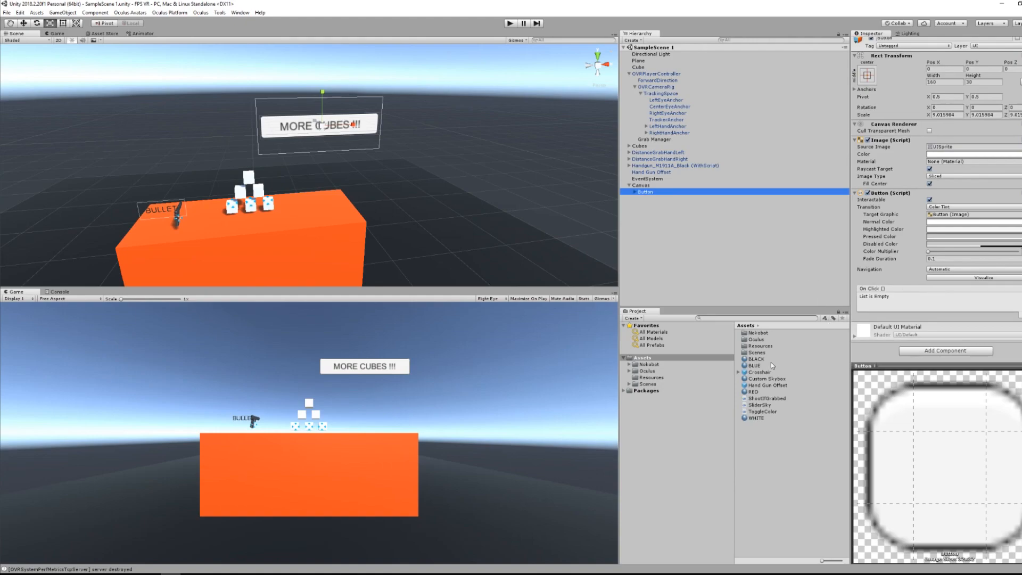
pyautogui.click(944, 351)
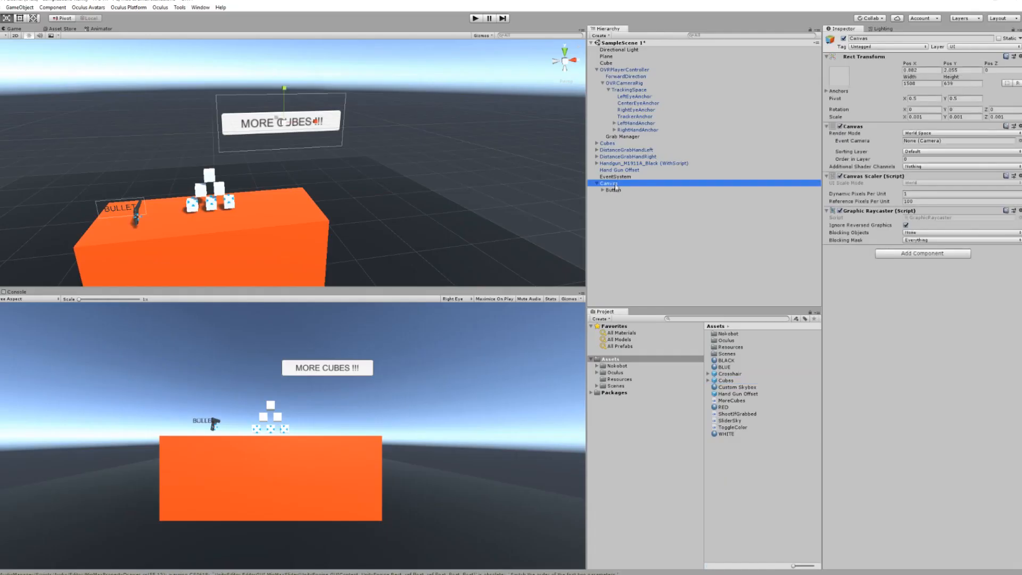
pyautogui.click(613, 189)
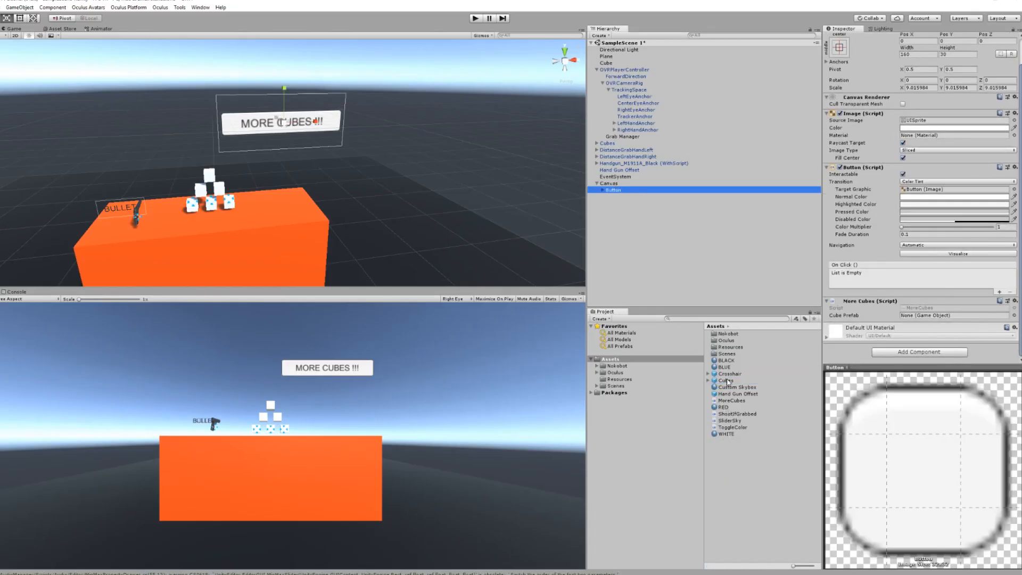
pyautogui.click(1009, 292)
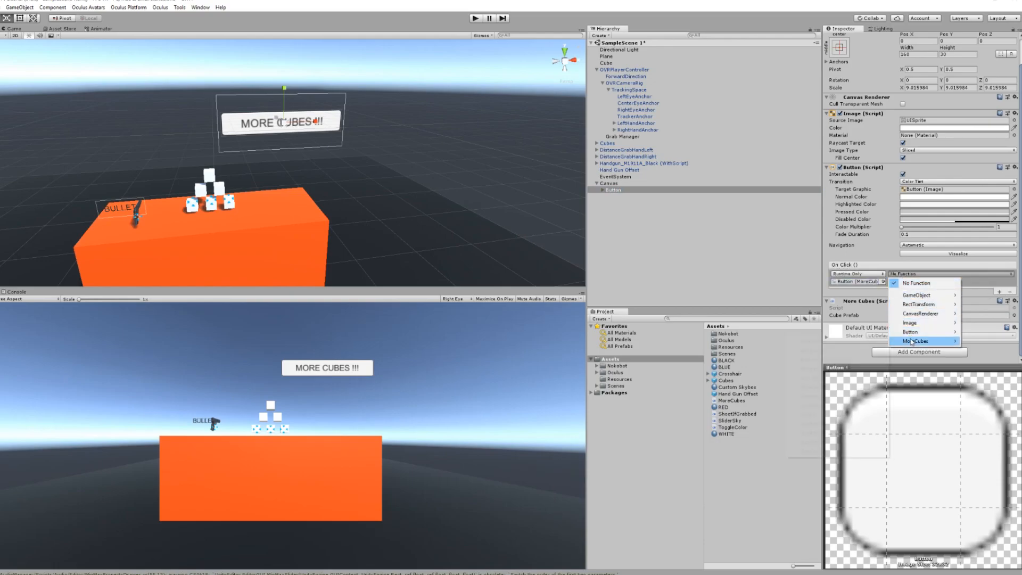
pyautogui.click(919, 340)
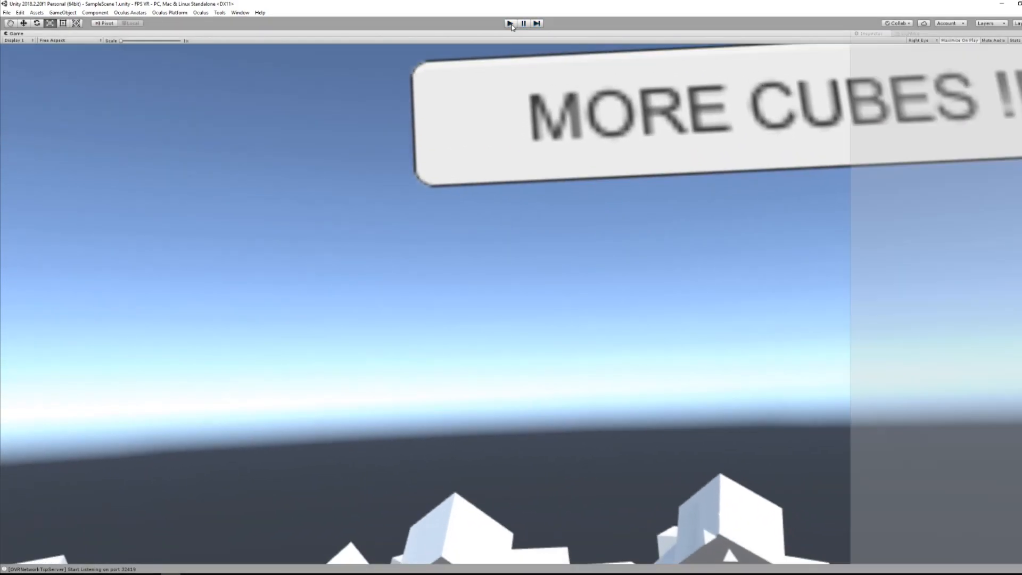
pyautogui.click(509, 23)
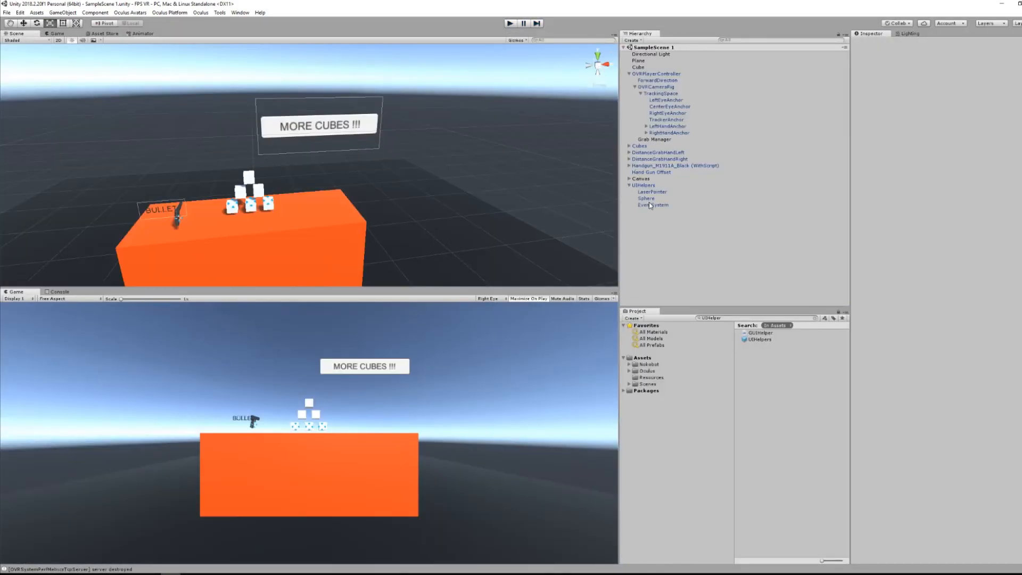
# Step: Inspect the Sphere and LaserPointer under UIHelpers, then open the LaserPointer script
pyautogui.click(645, 198)
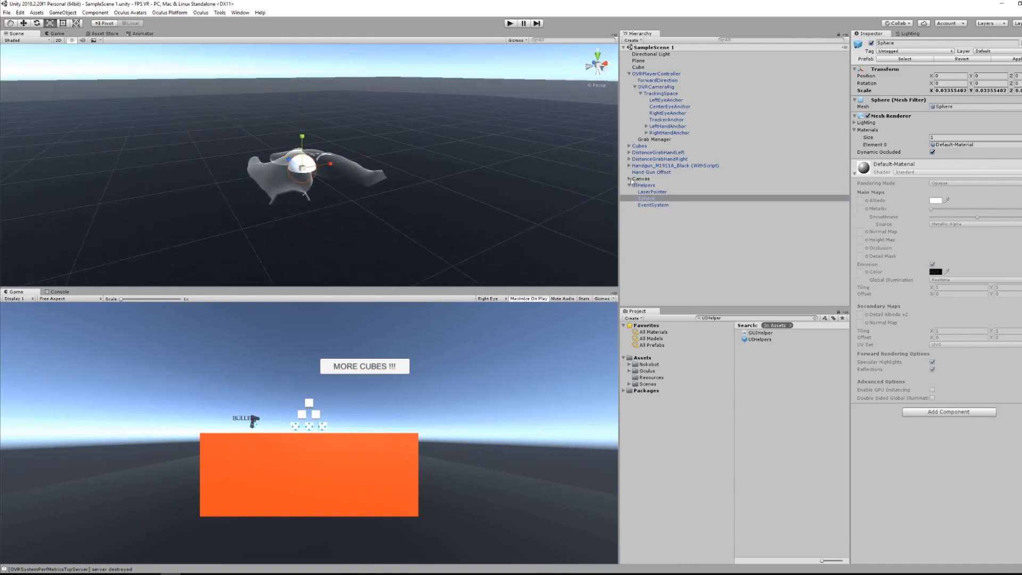
pyautogui.click(651, 191)
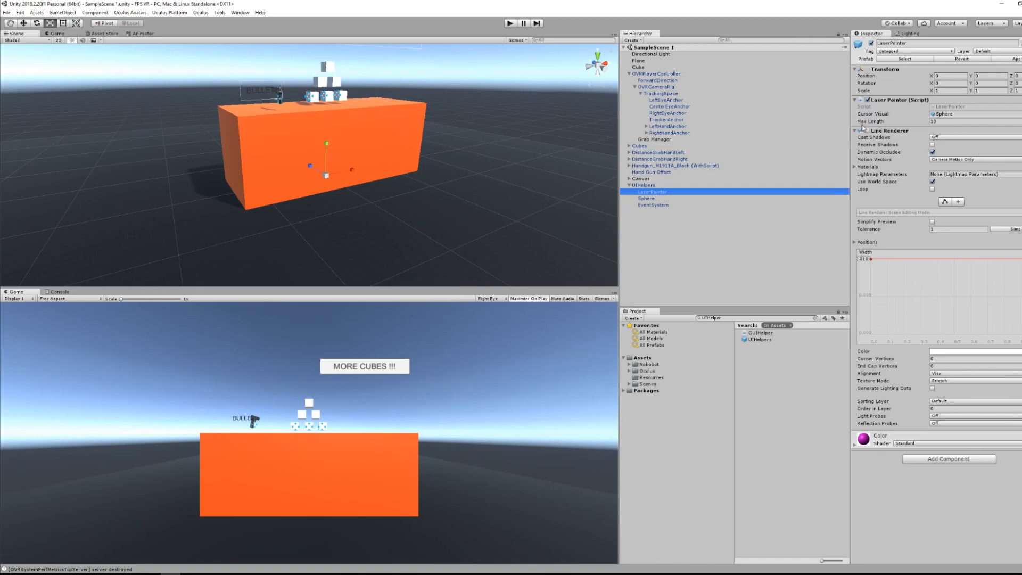
pyautogui.click(651, 191)
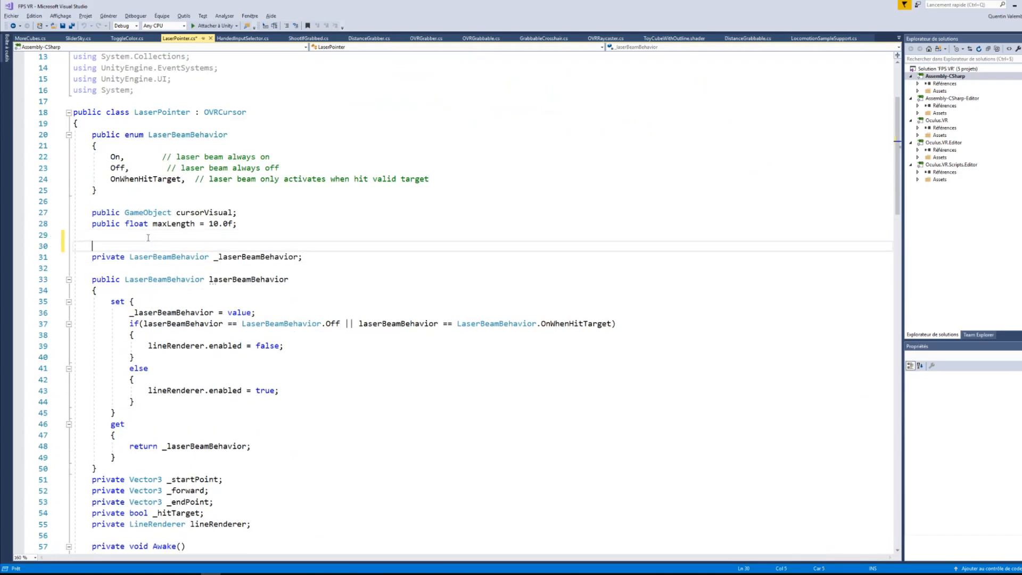
# Step: Add [SerializeField] above the private _laserBeamBehavior field in LaserPointer.cs
pyautogui.write('[Seri')
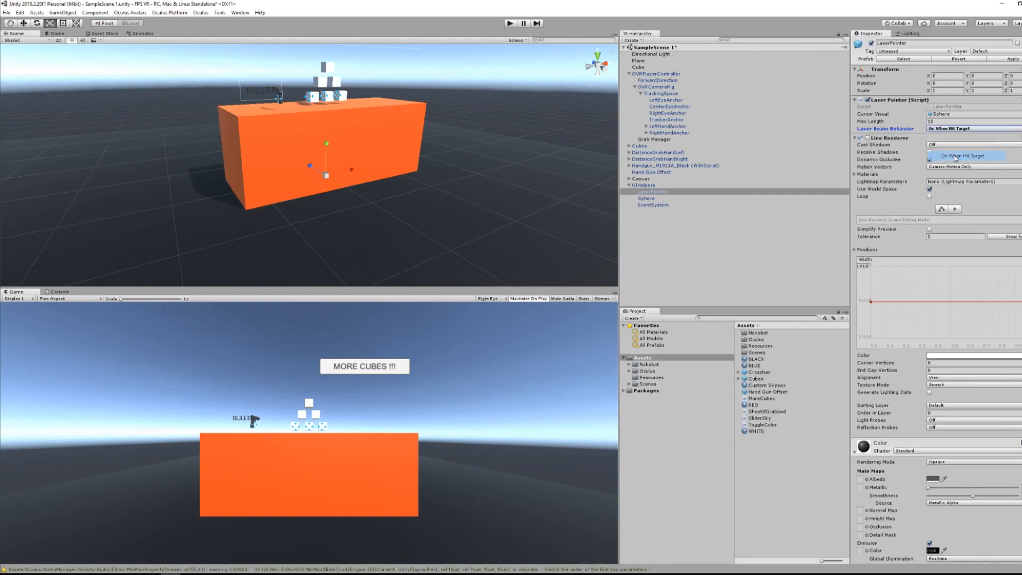
# Step: Set Laser Beam Behavior to On When Hit Target, then stop and replay the scene
pyautogui.click(511, 22)
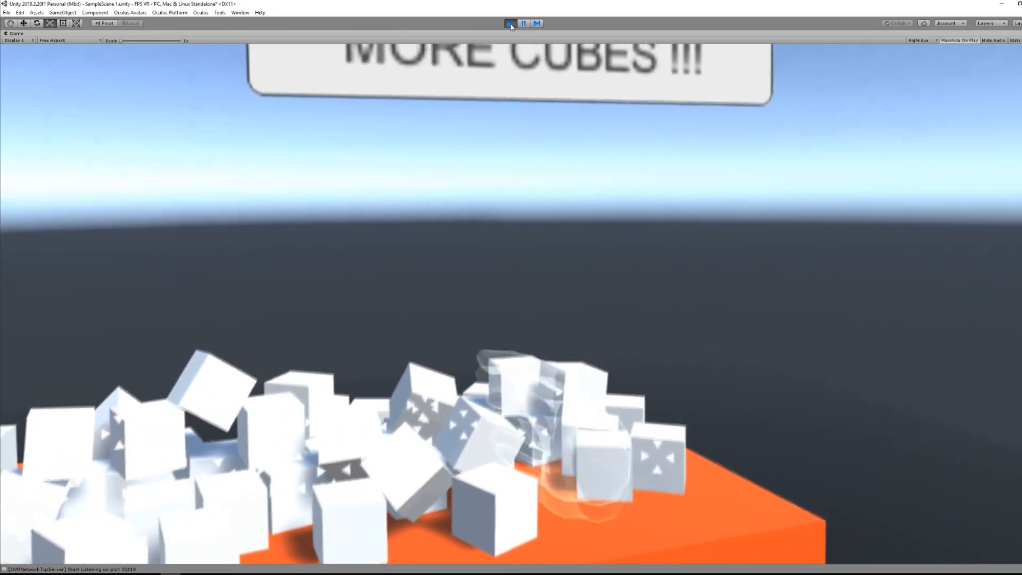
pyautogui.click(511, 24)
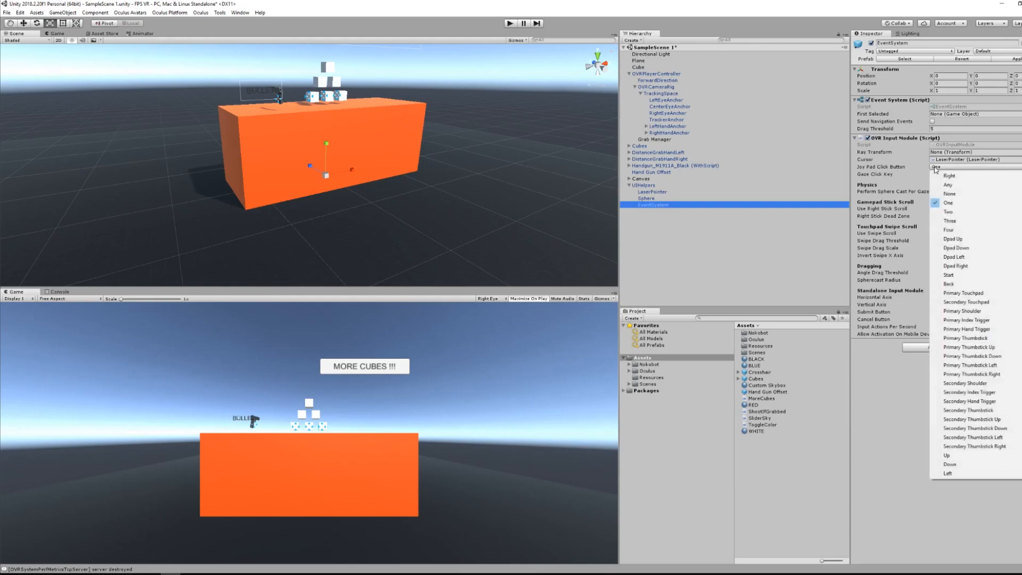
pyautogui.moveTo(966, 384)
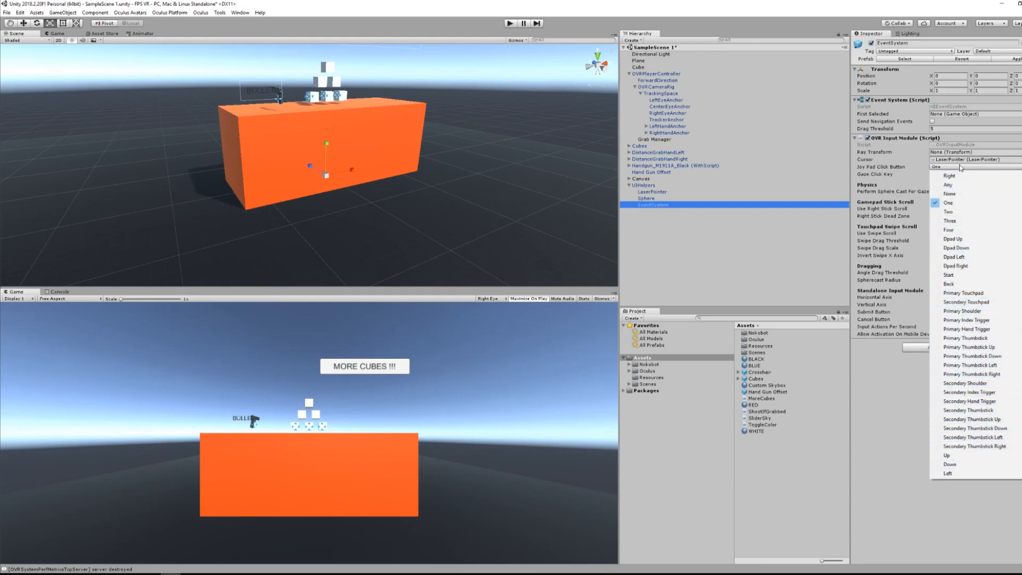
pyautogui.click(510, 23)
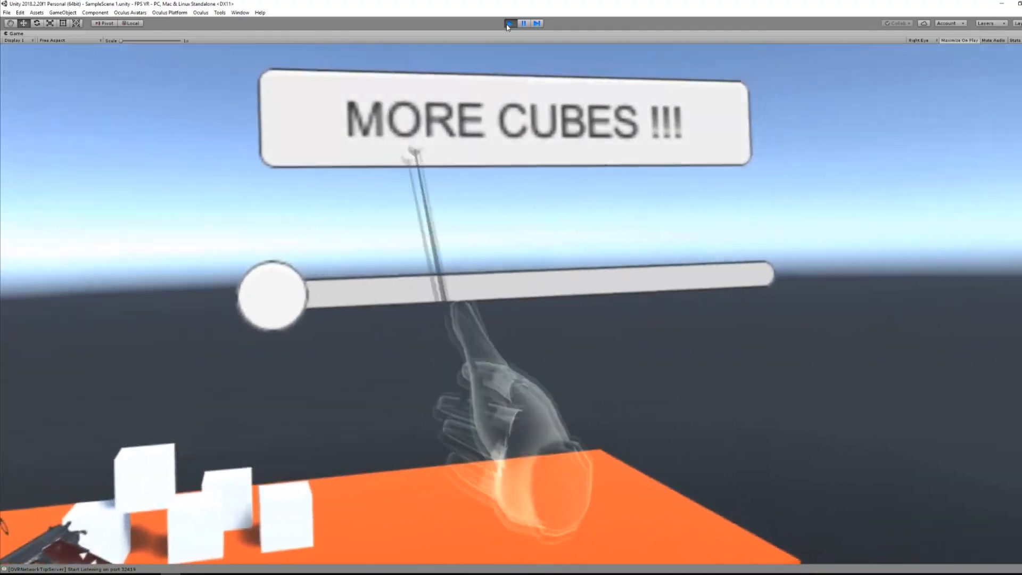